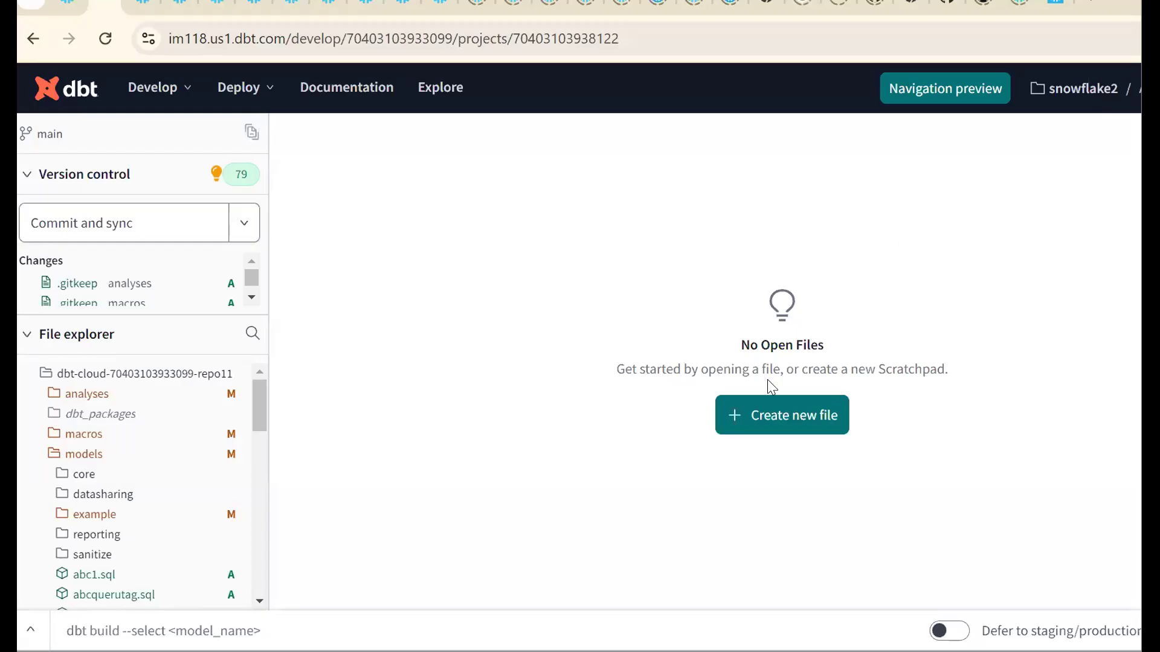
mouse_move(782, 415)
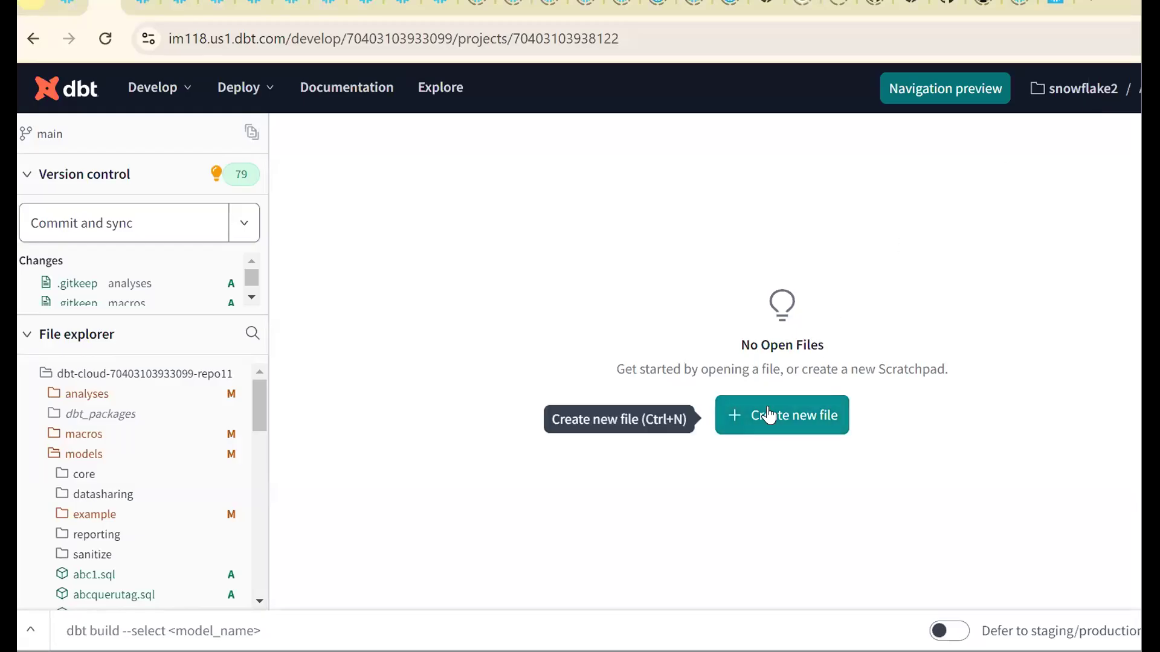
Step: Start a blank file with SELECT CURRENT_DATABASE(),CURRENT_SCHEMA() and preview it
left_click(782, 415)
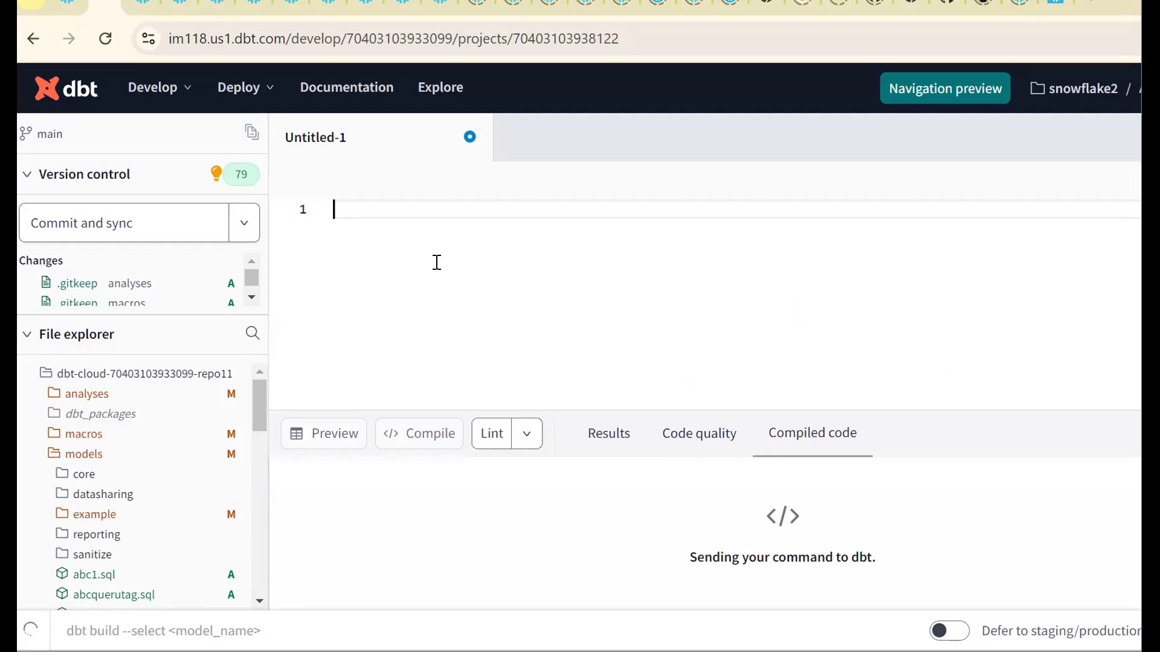
type("SELECT CU")
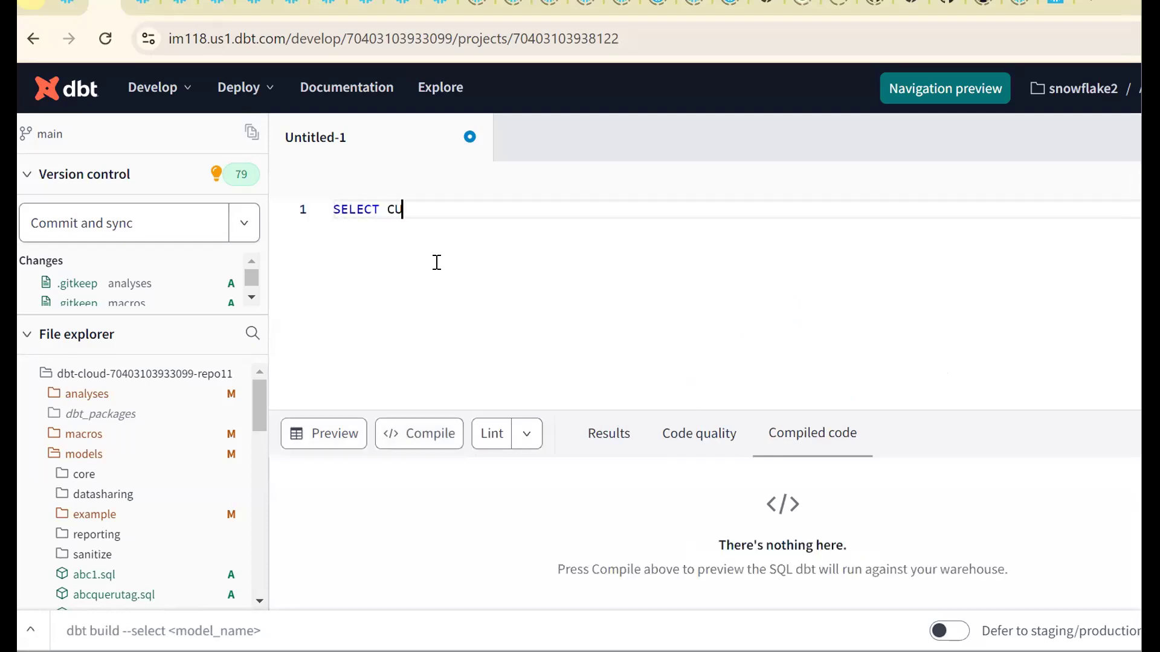
type("RRENT_D")
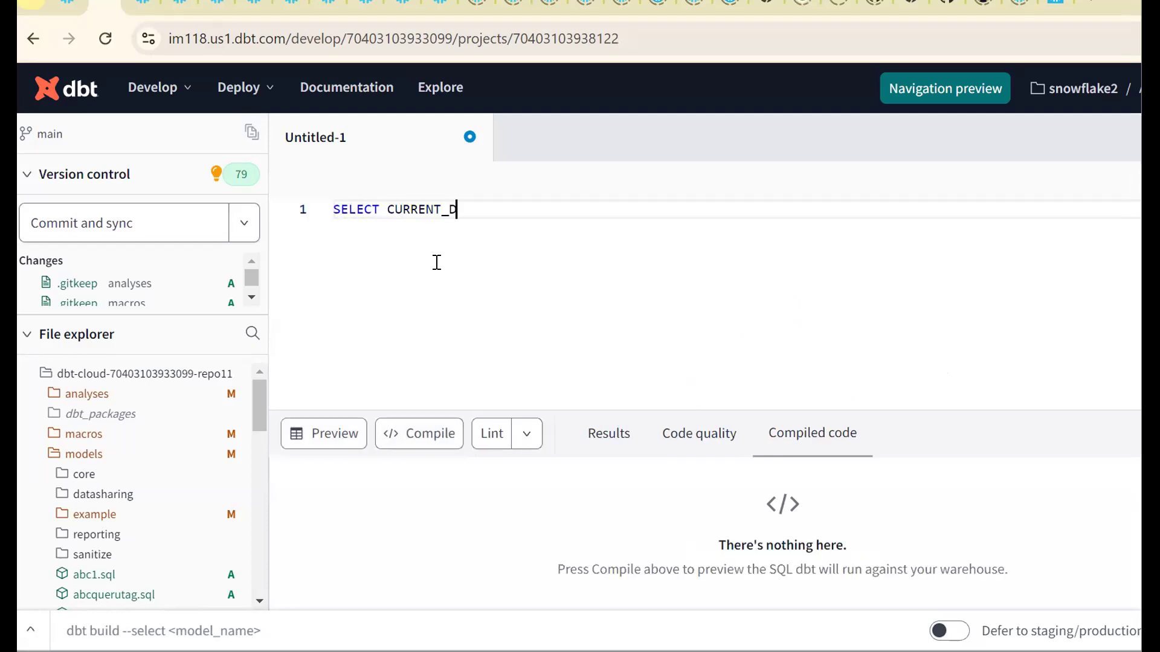
type("ATABASE()")
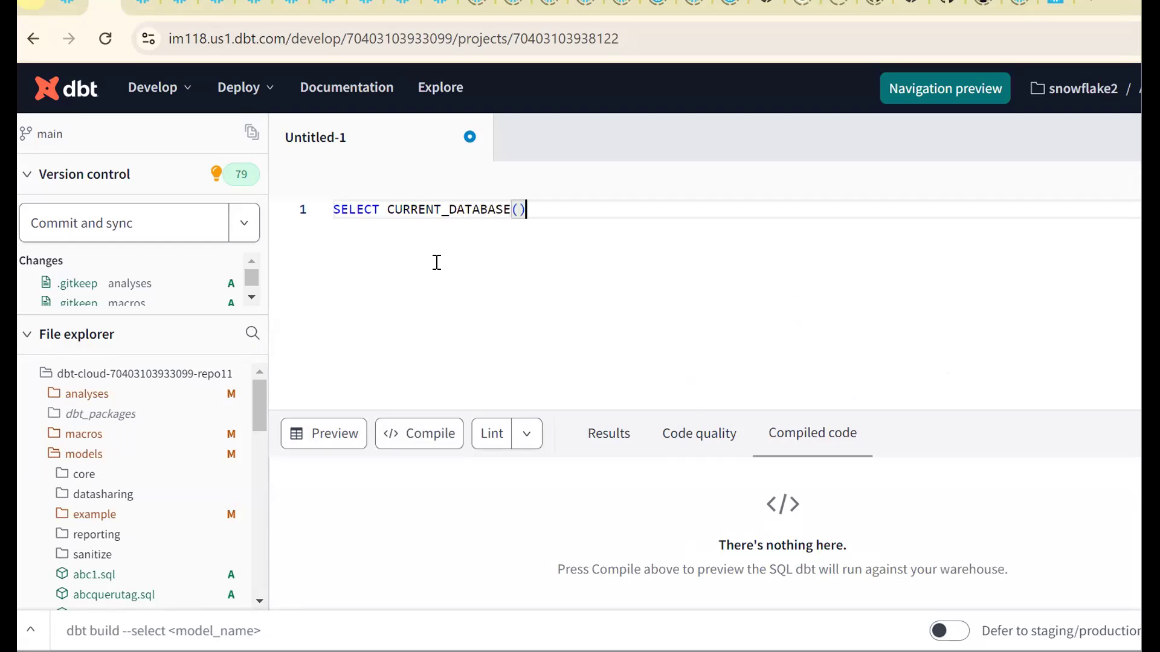
type(",CURRENT")
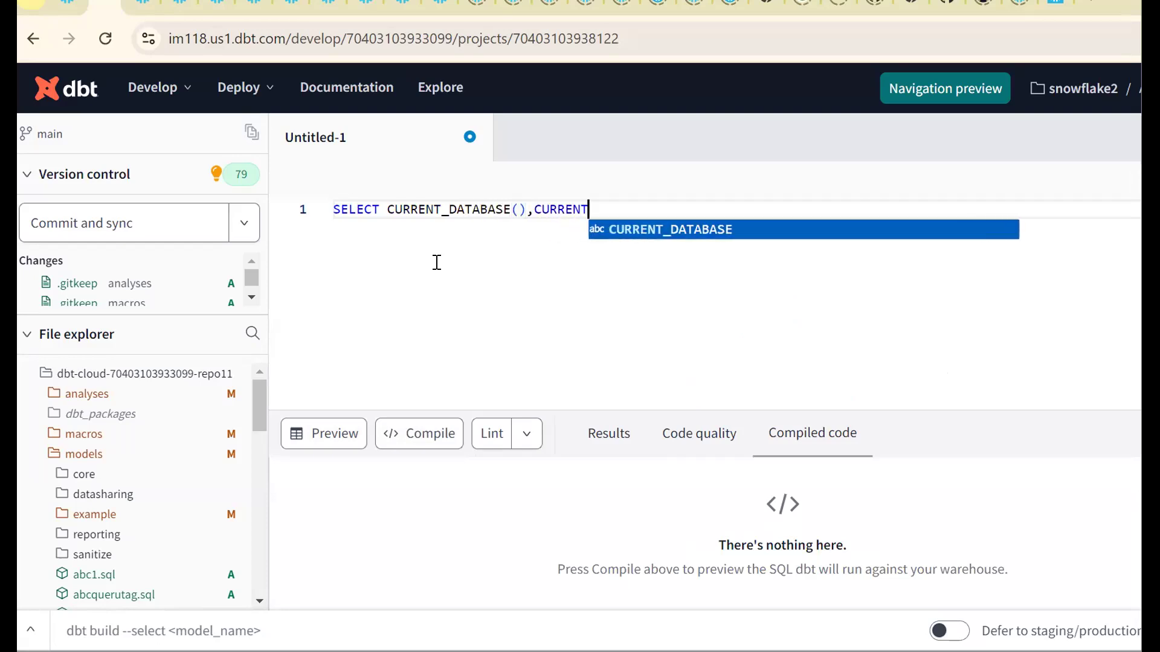
type("_SCHEMA()")
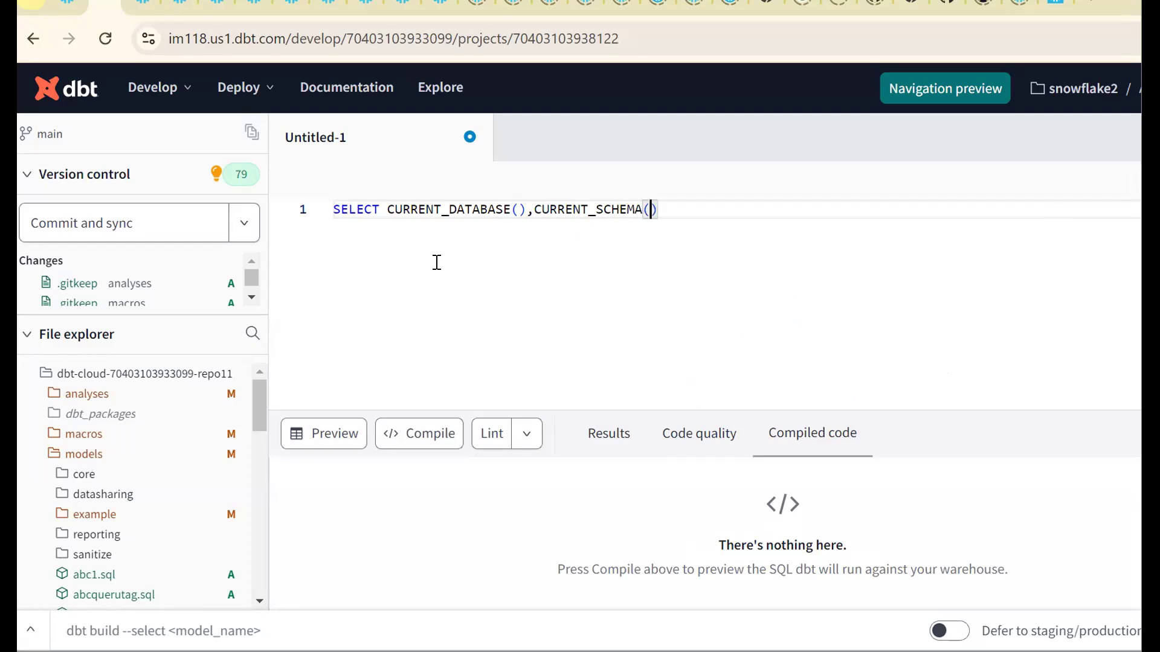
left_click(323, 434)
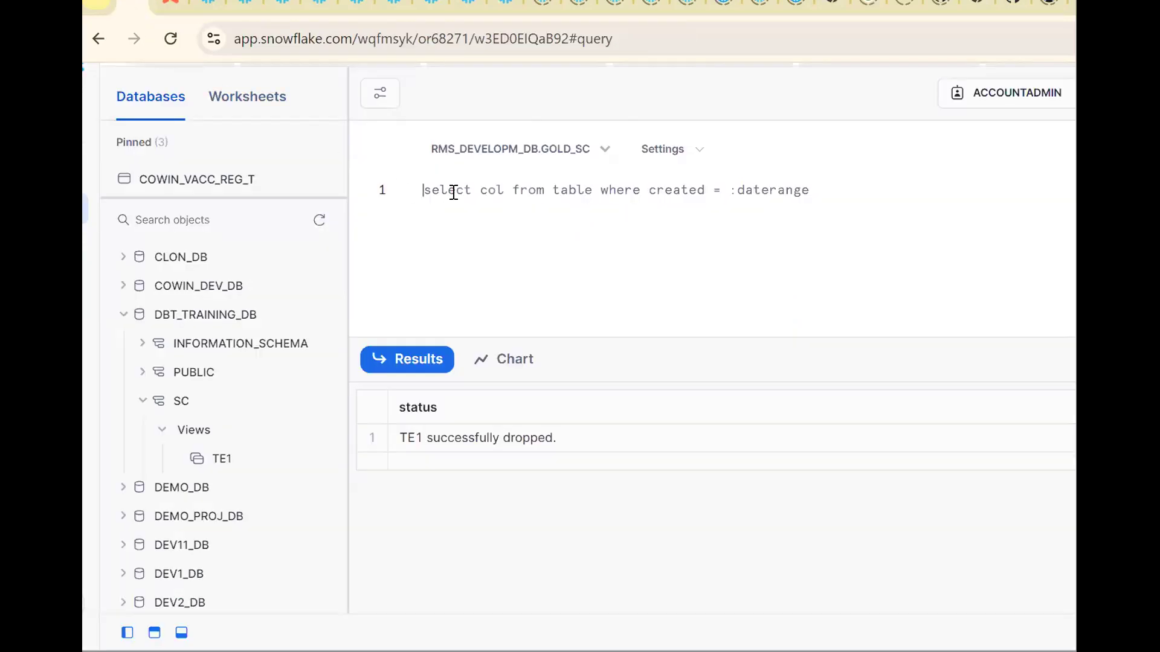
Step: Run USE DATABASE DBT_TRAINING_DB and USE SCHEMA SC, then begin a SHOW VIEWS statement
type("USE DTA")
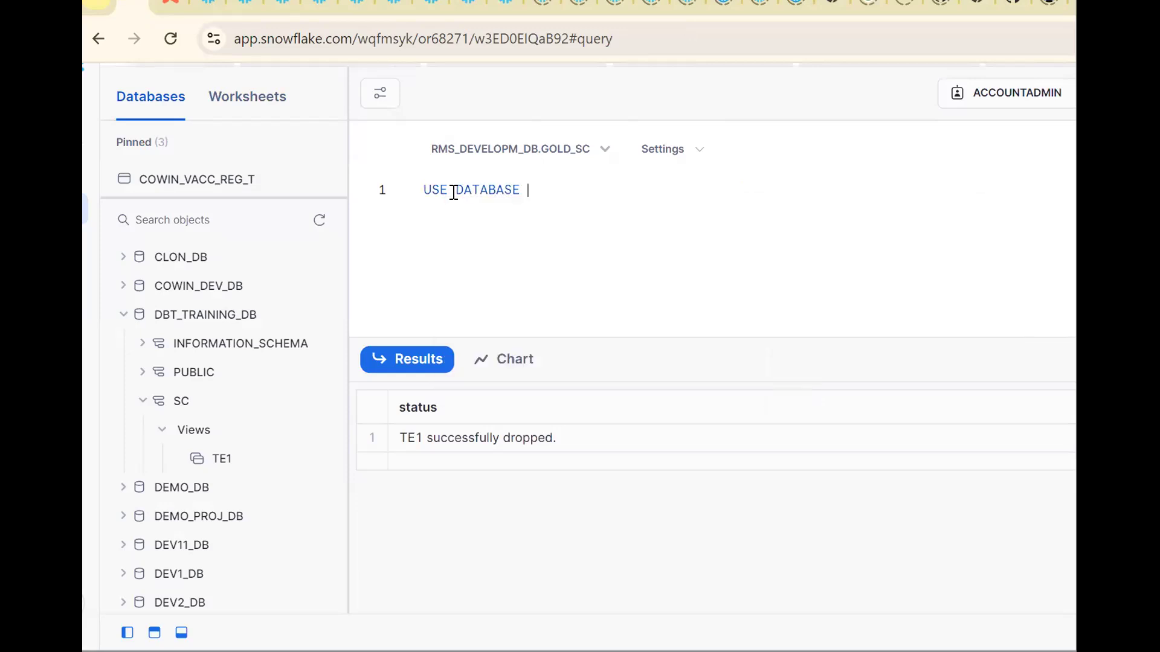
type("D")
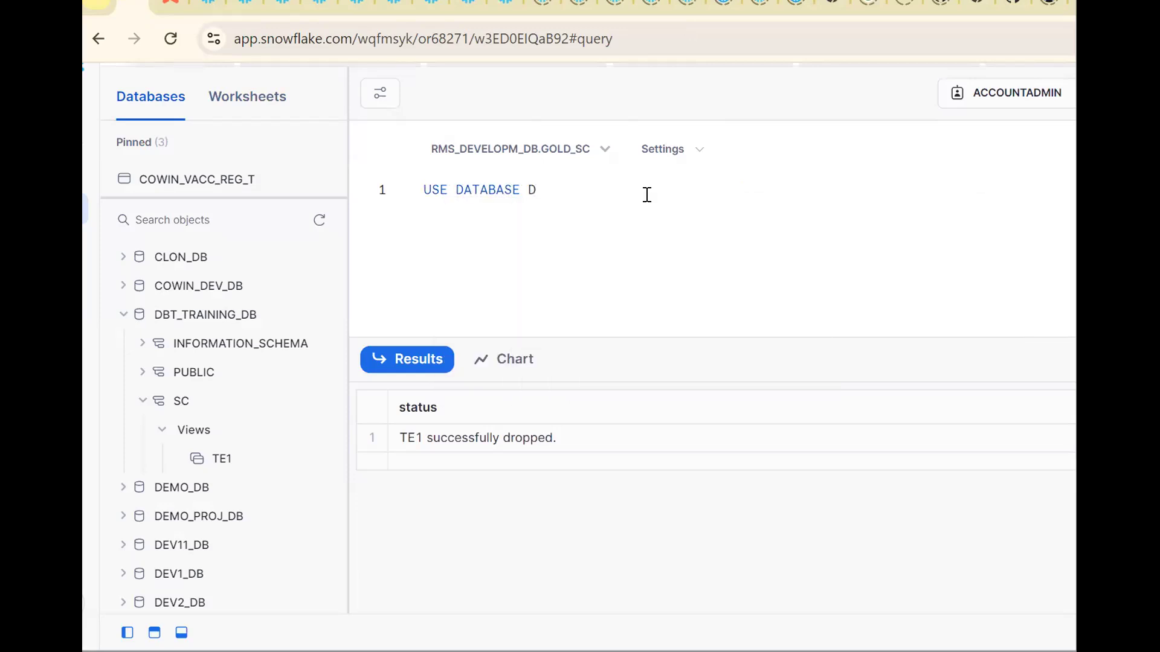
type("BT_TRAINING_DB;")
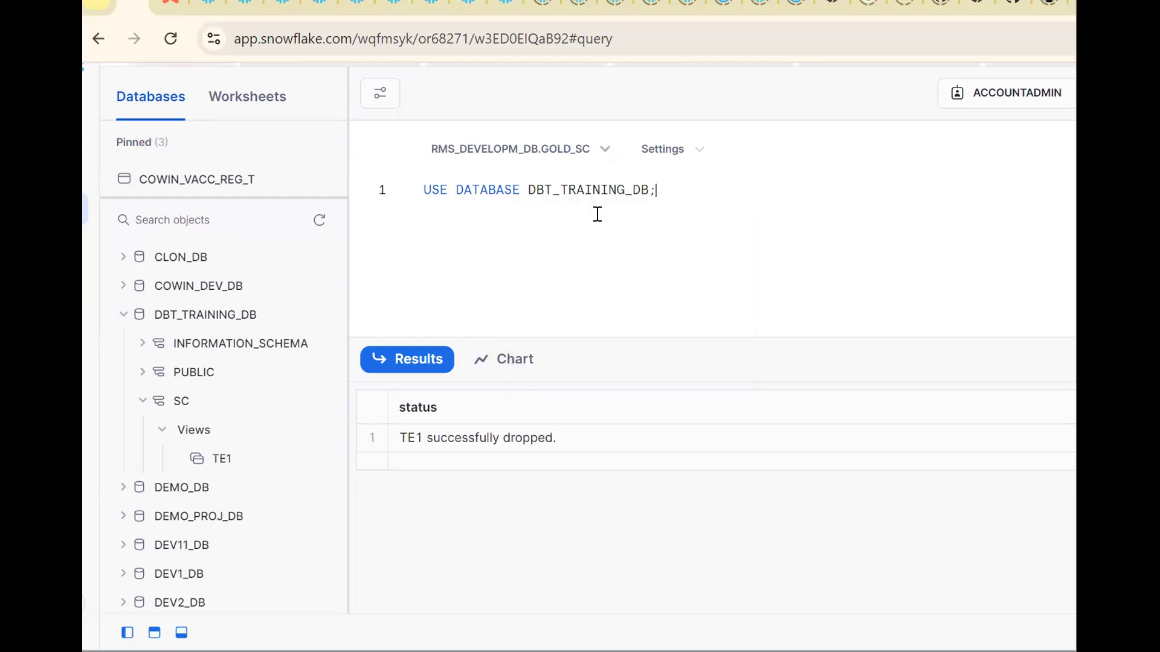
type("USE SCHEMA SC;")
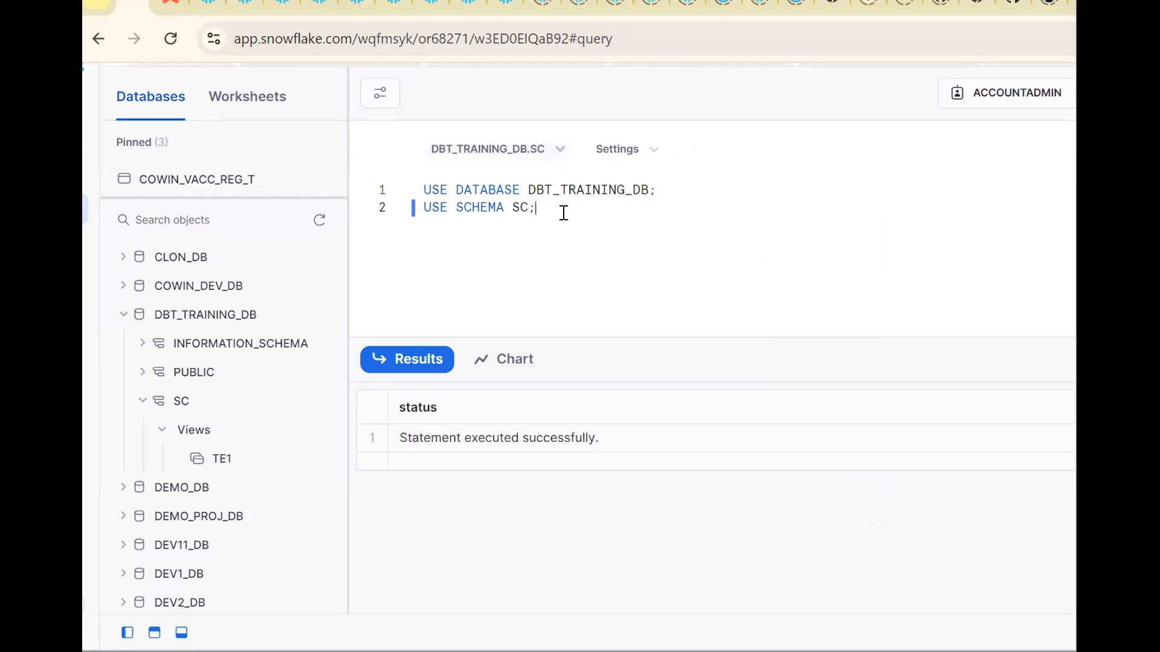
type("SHOW VIEW")
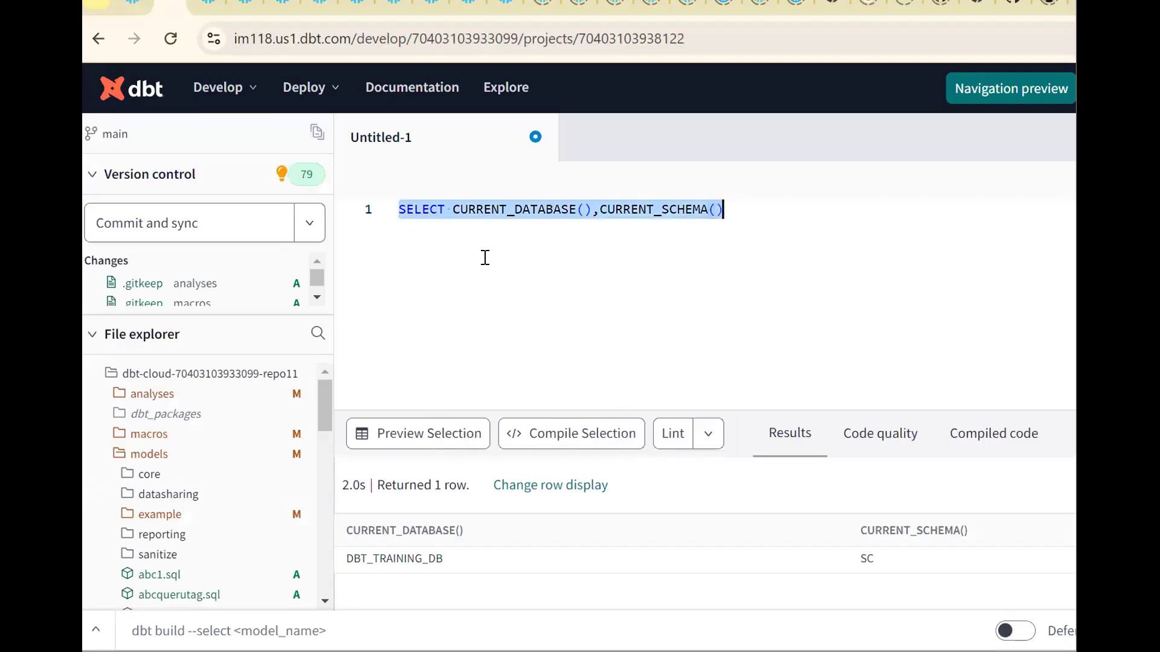
Step: Write SELECT 1 COURSE_ID,'PRAVEEN DBT TRAINER' COURSE_NAME followed by UNION ALL
type("SELECT")
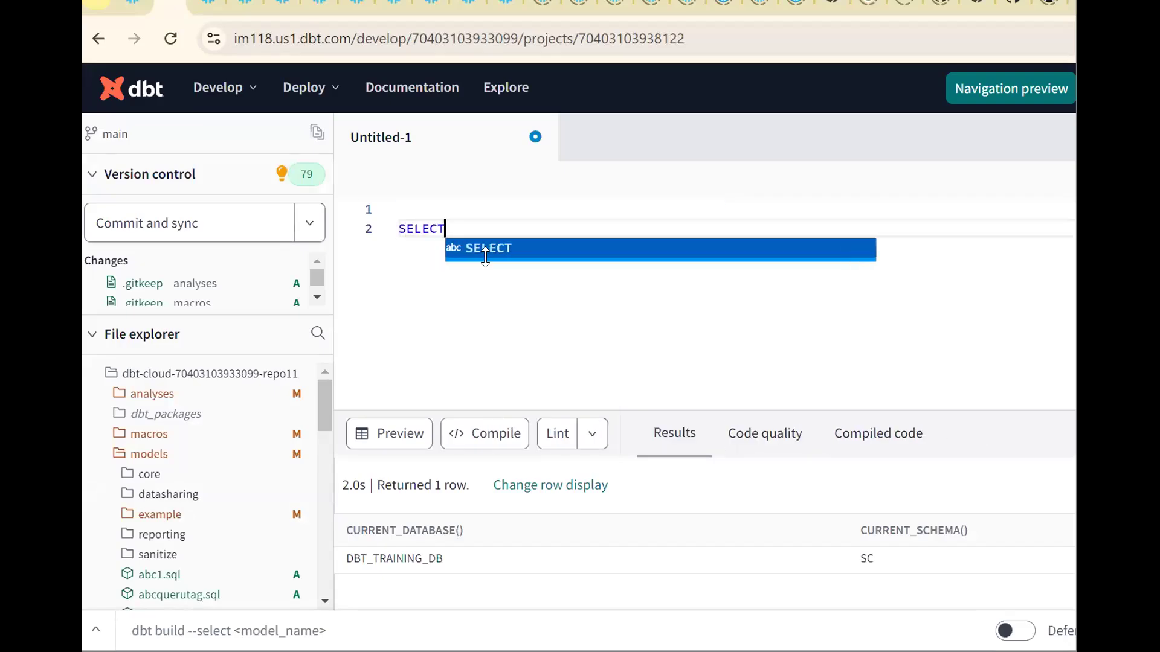
type("1")
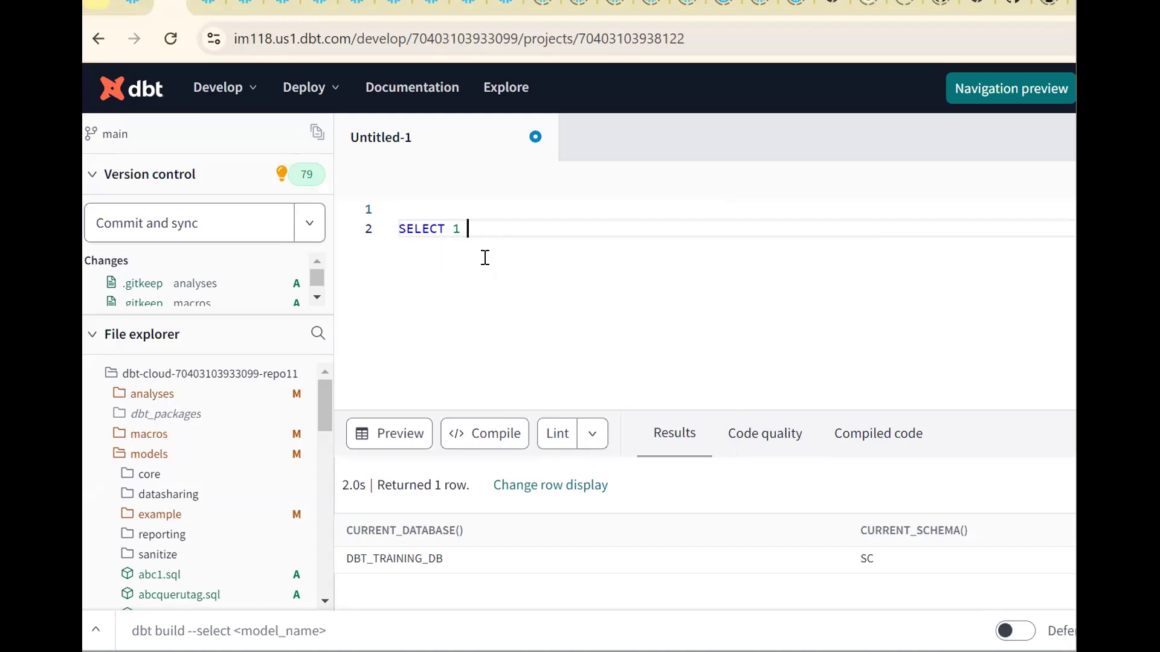
type("COURSE")
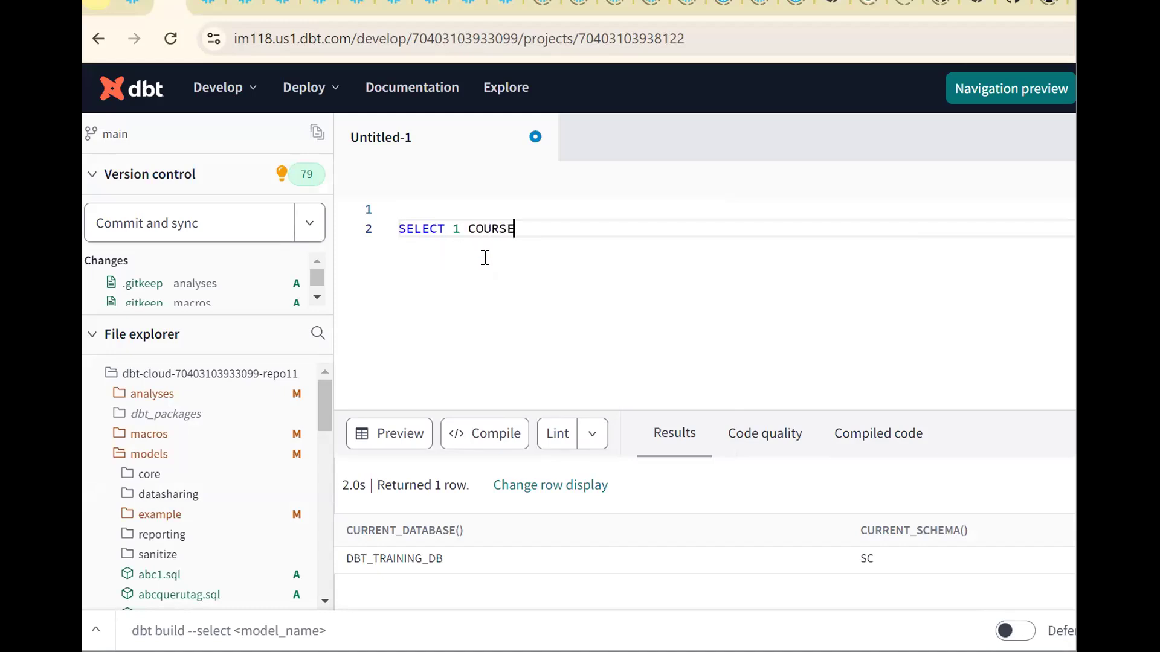
type("_ID, '")
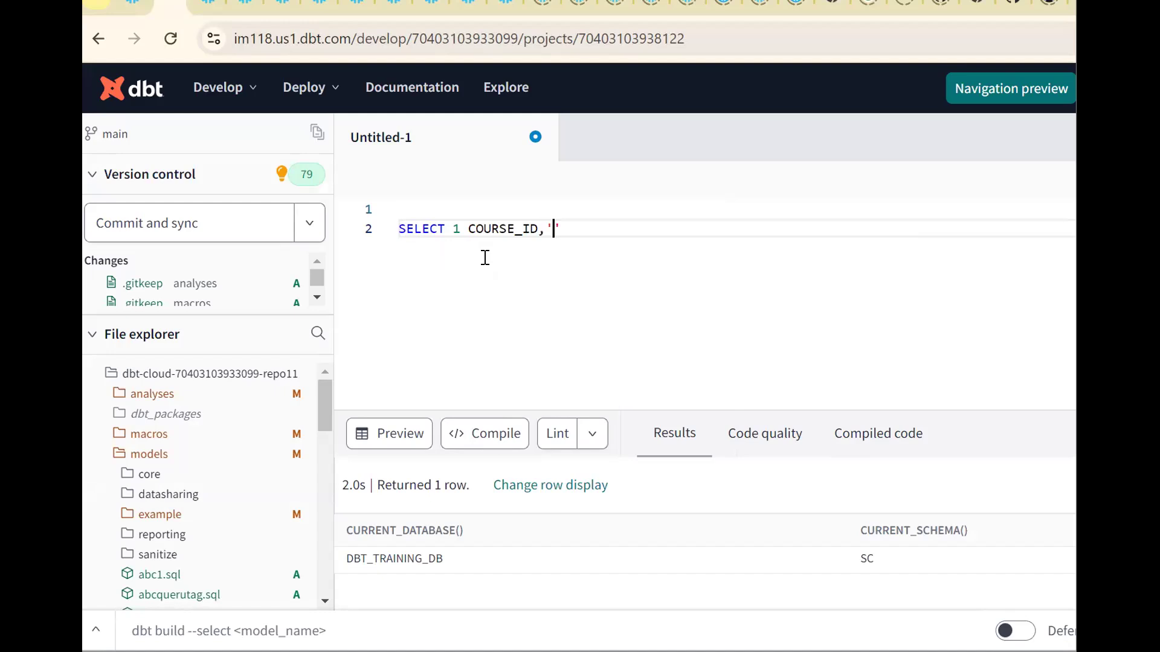
type("DBT TRAINER")
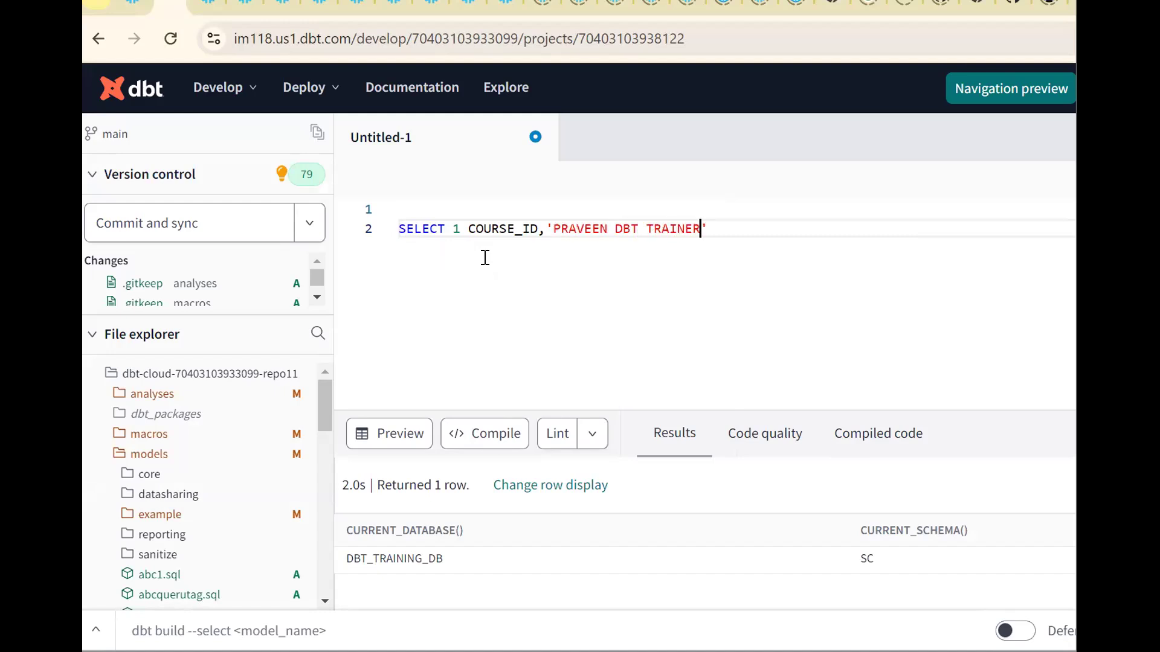
type("COURSE_NAME")
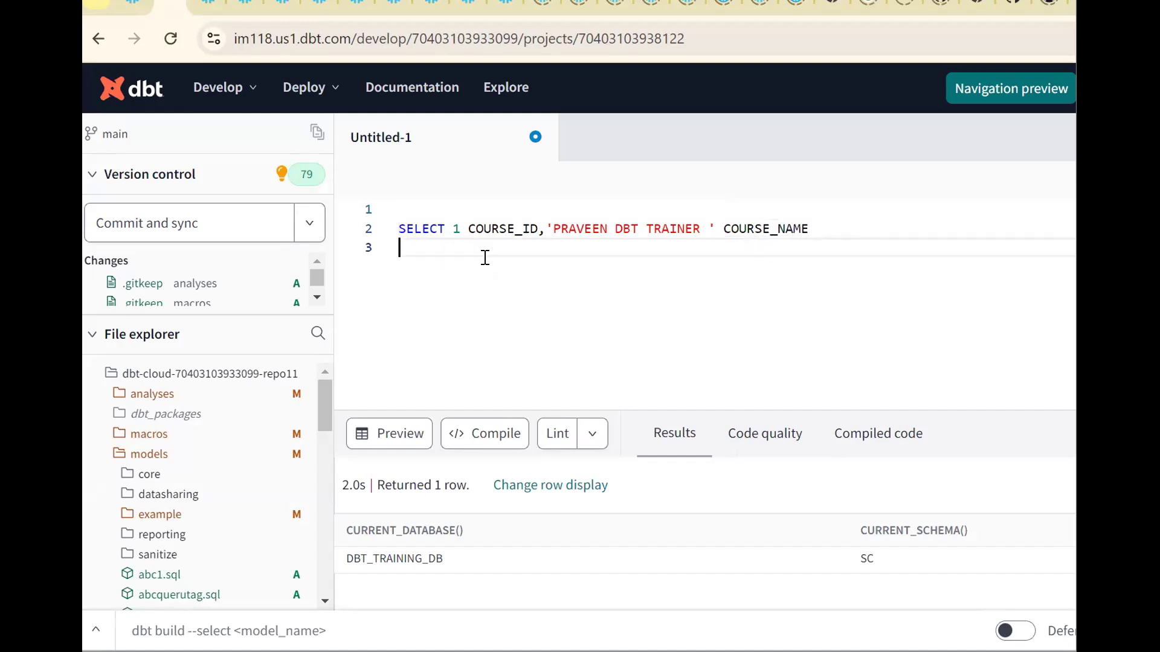
type("UNION ALL")
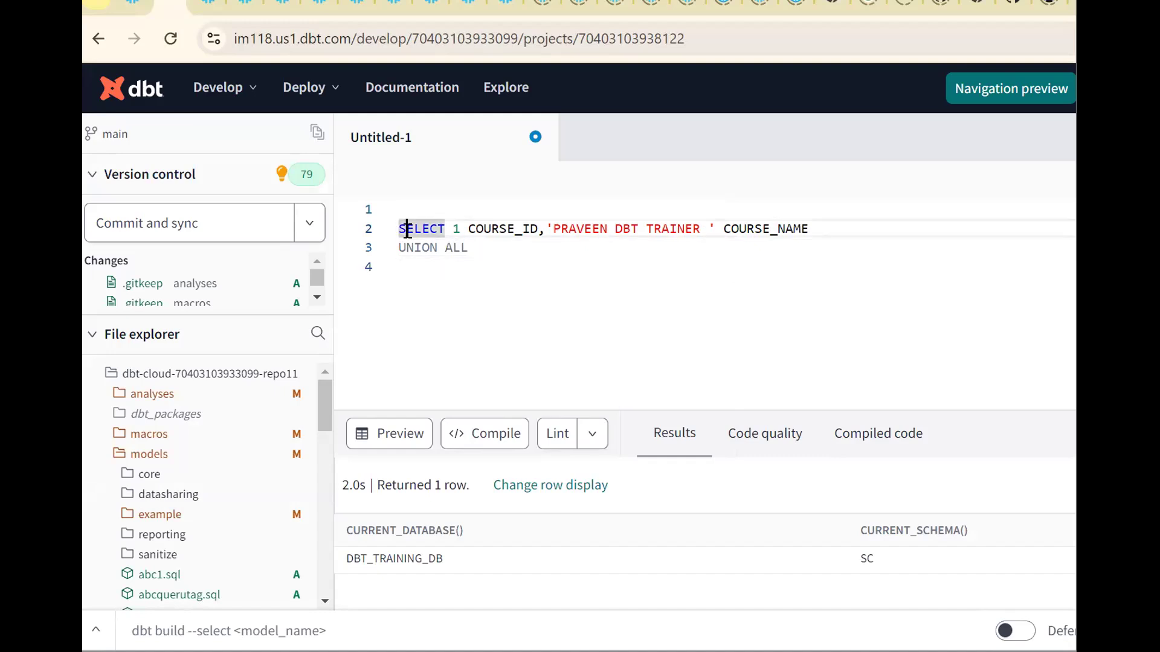
Step: Copy the first course row as a second row and select DBT to replace it
left_click_drag(398, 228, 813, 229)
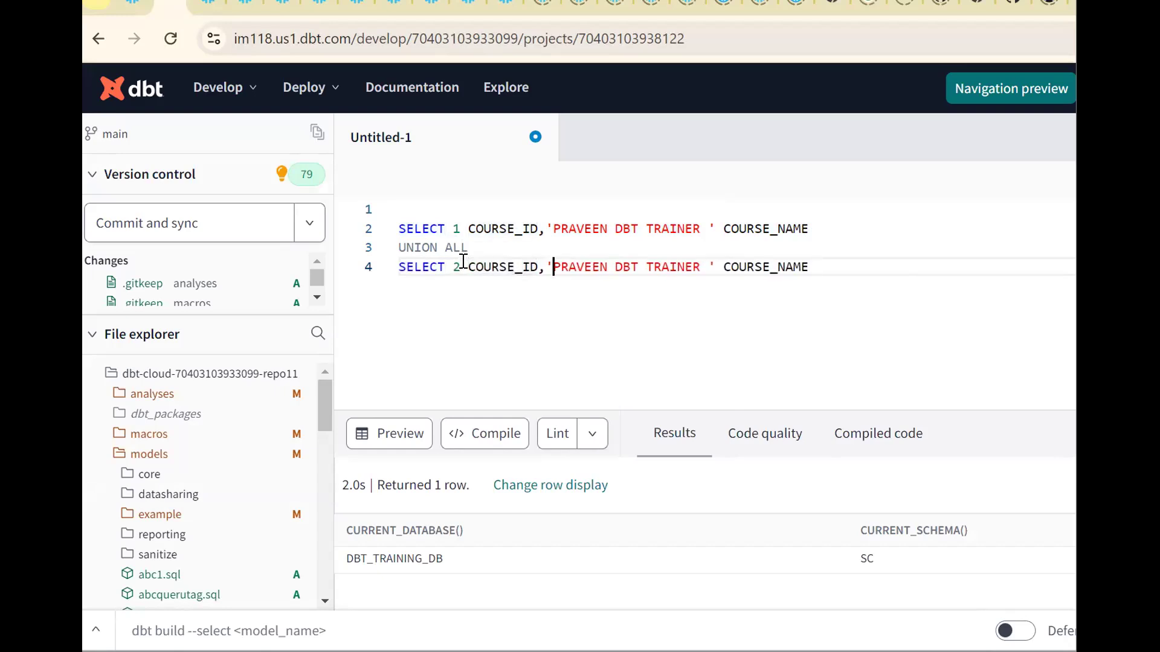
double_click(626, 265)
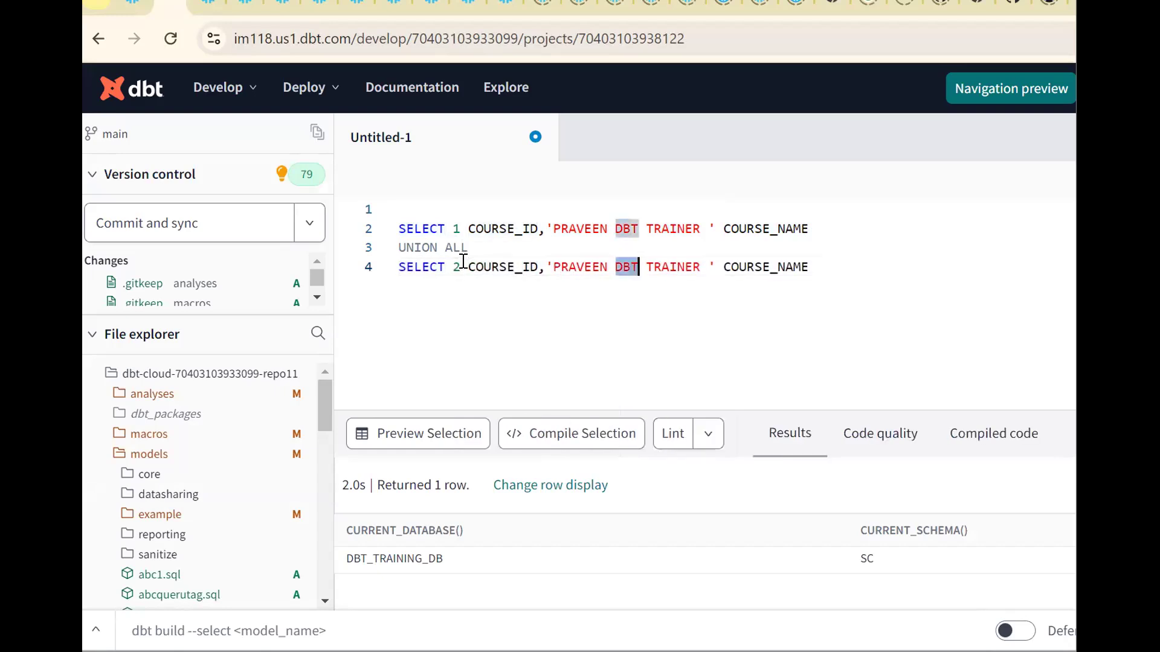
Step: Make row 2 read 'PRAVEEN SNOWFLAKE TRAINER' and preview the two-row query
type("SNOWFLAKE")
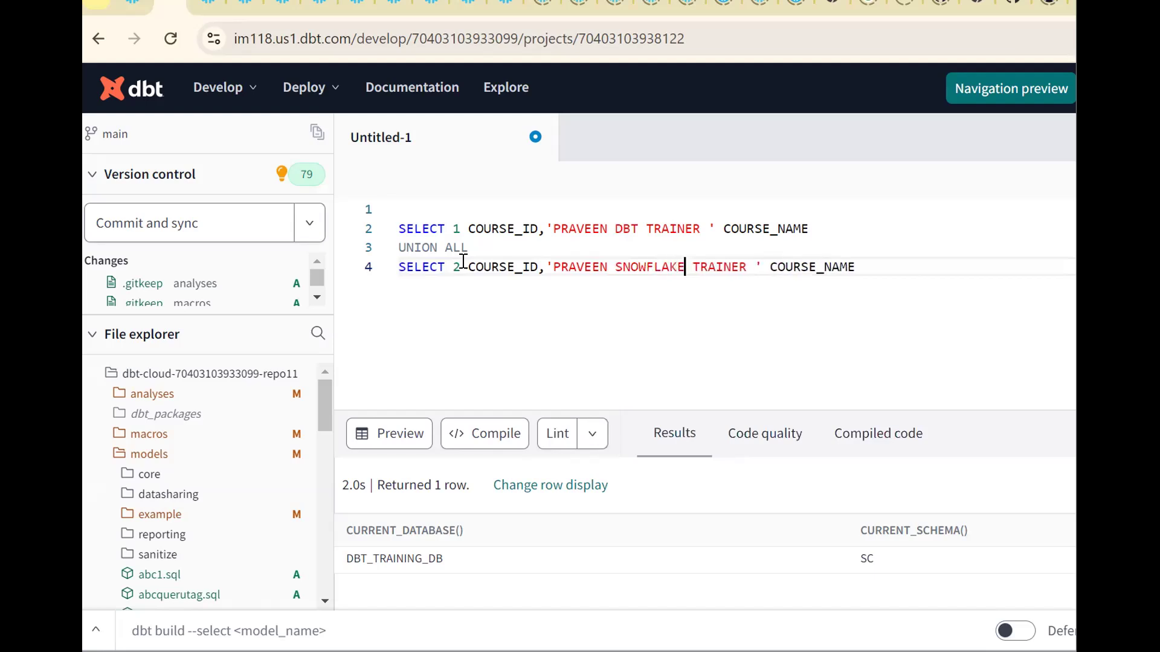
left_click(388, 434)
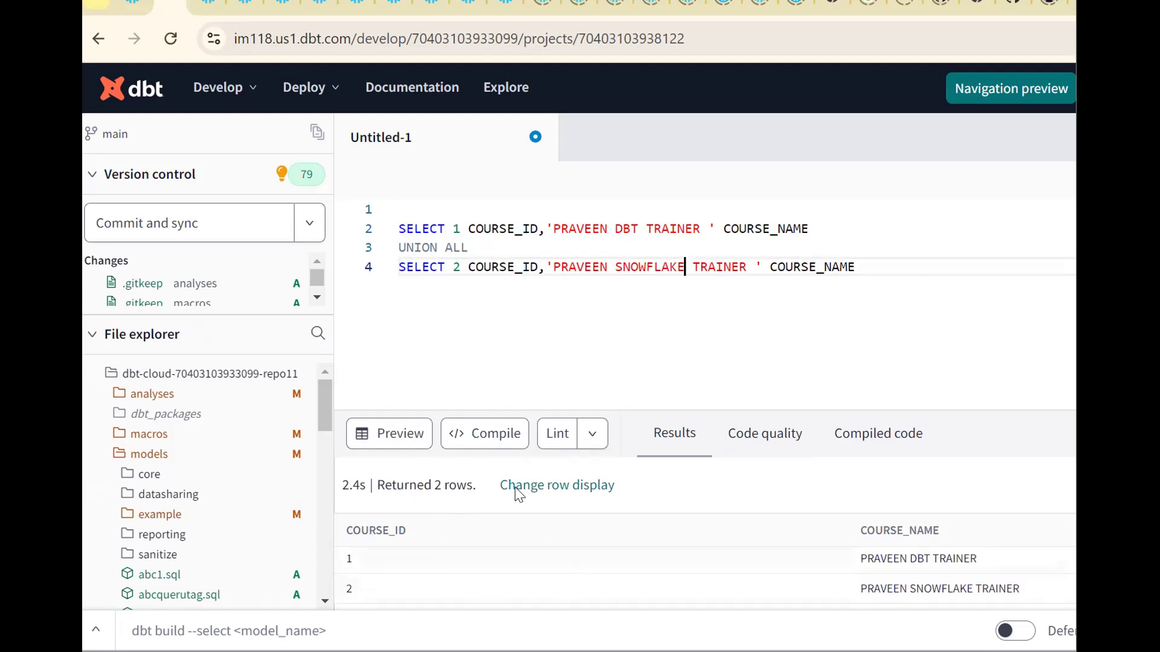
Step: Add a {{ config(materialized='view') }} block above the query and start saving the model
left_click(400, 209)
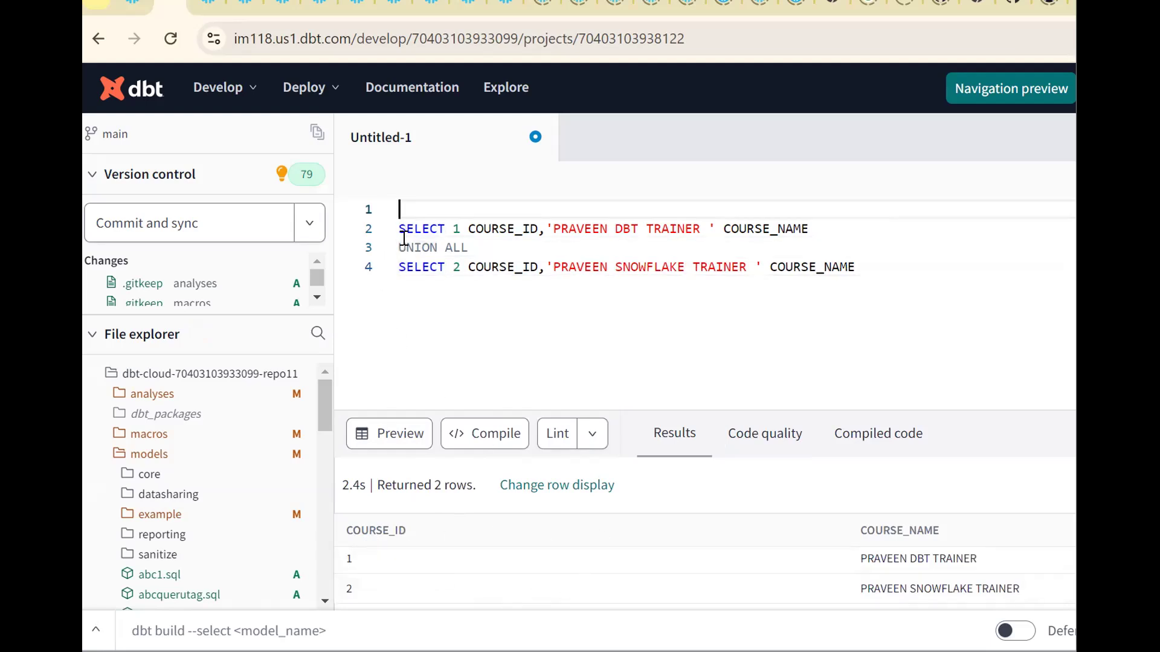
type("{{}}")
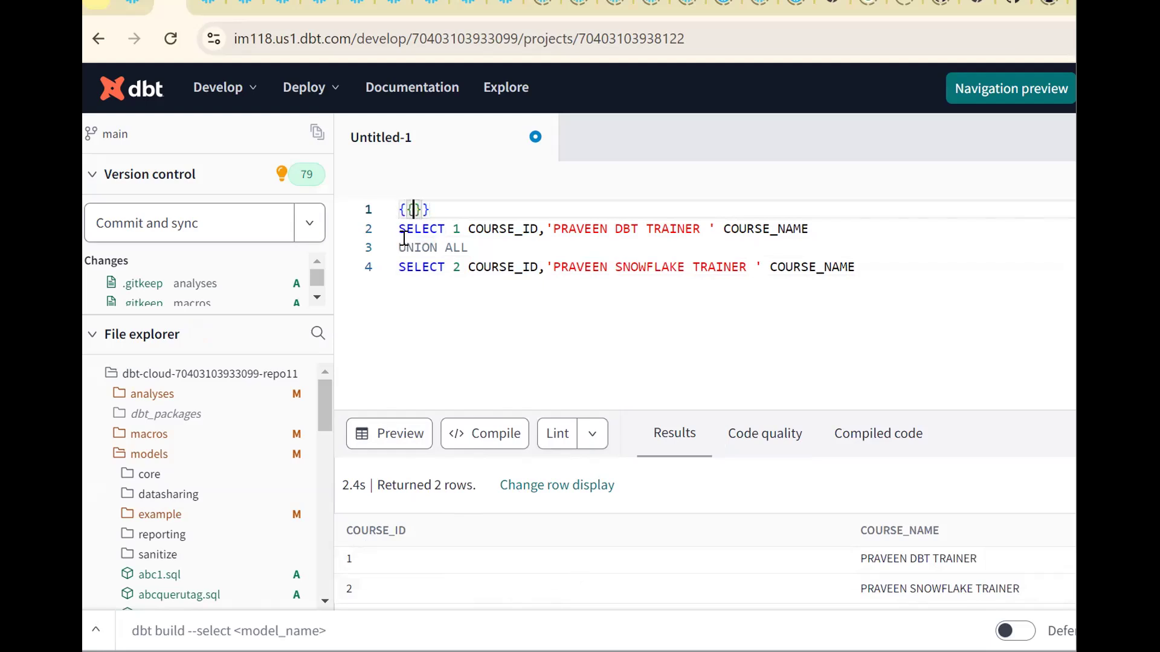
type("con")
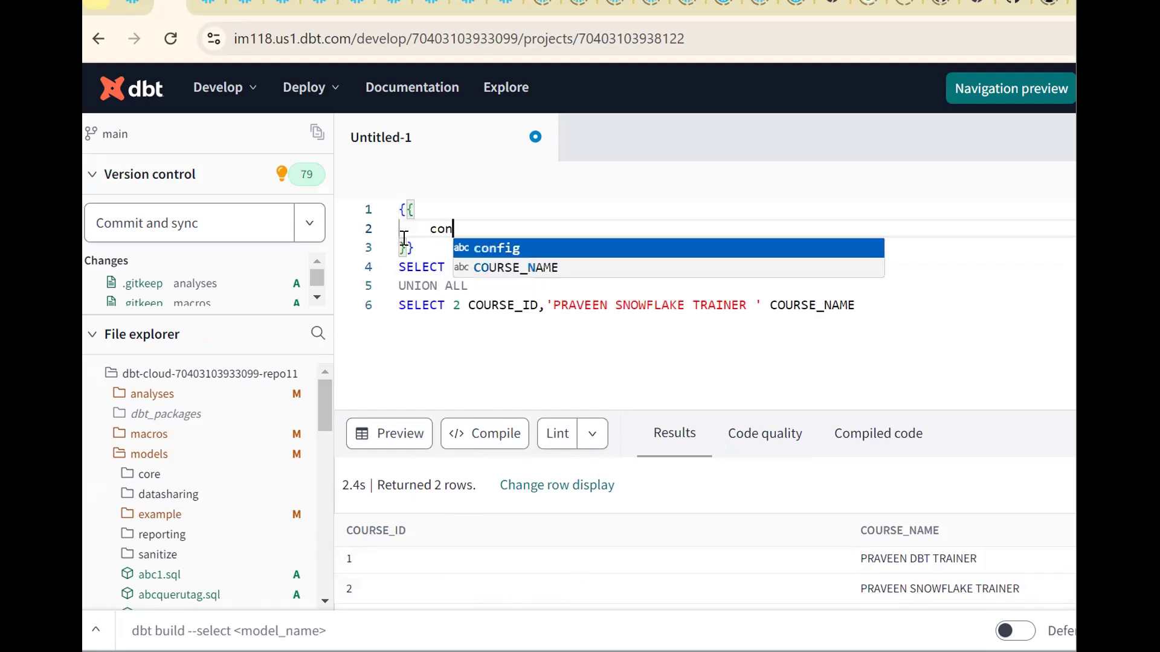
left_click(497, 248)
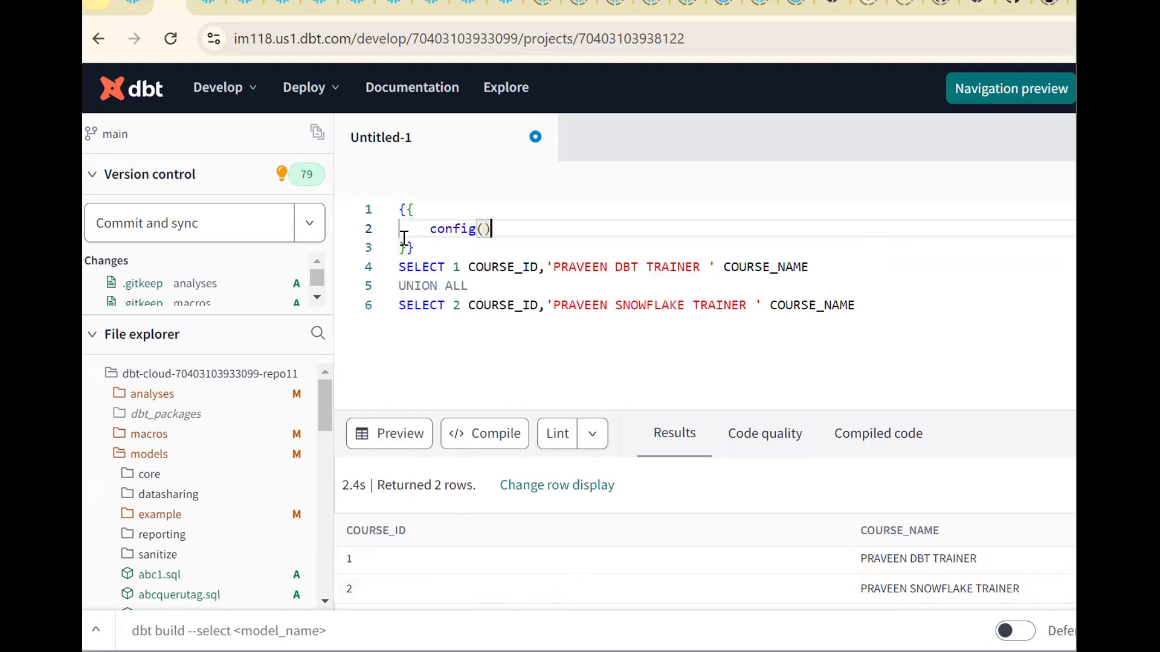
type("materialized=")
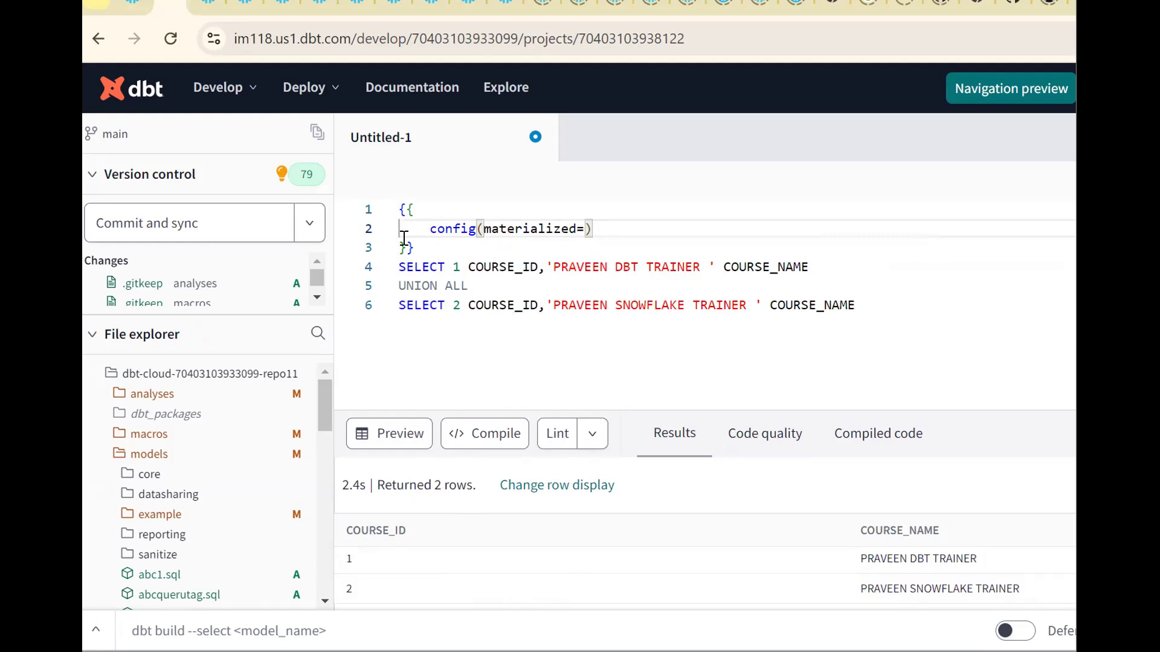
type("'view'")
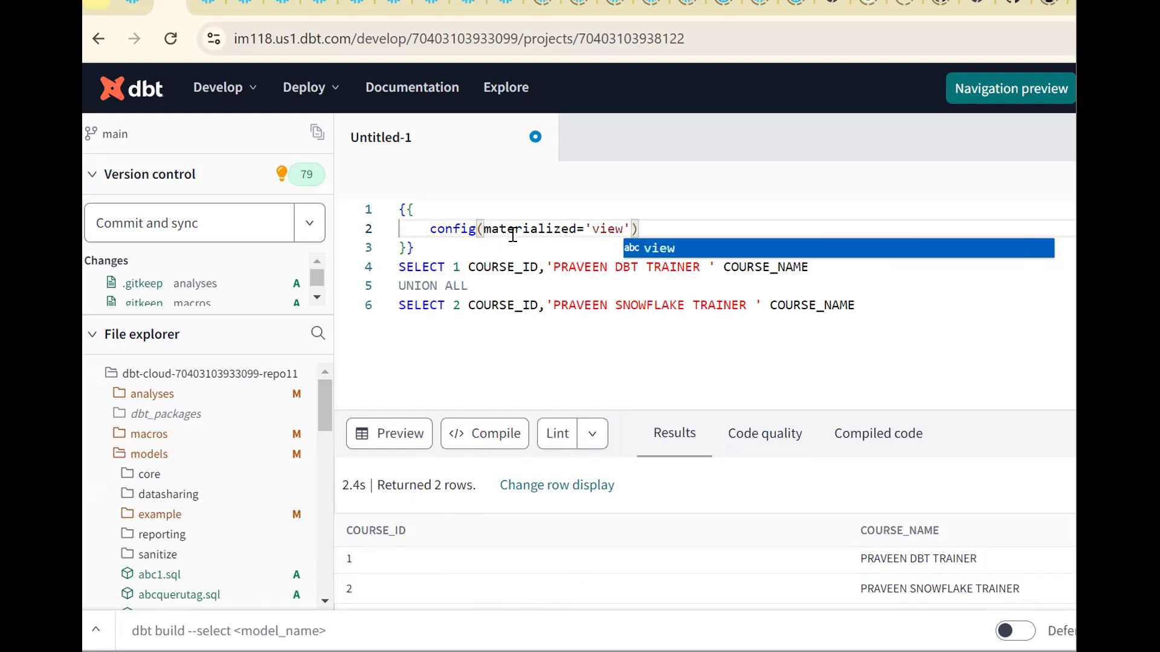
double_click(527, 228)
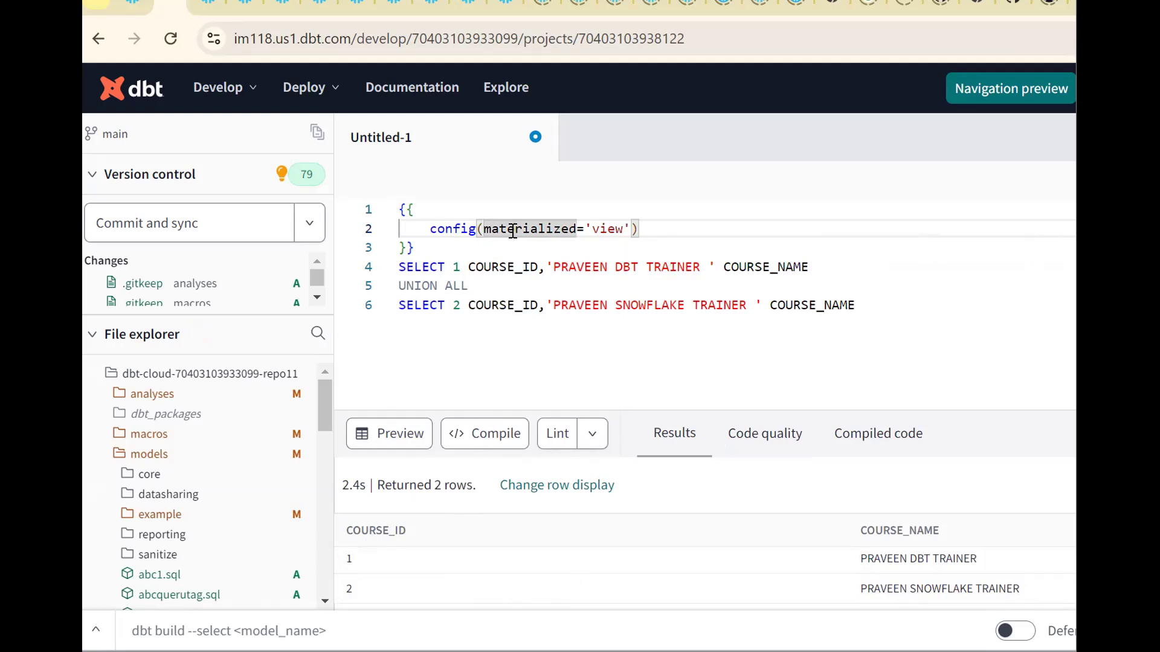
left_click(585, 228)
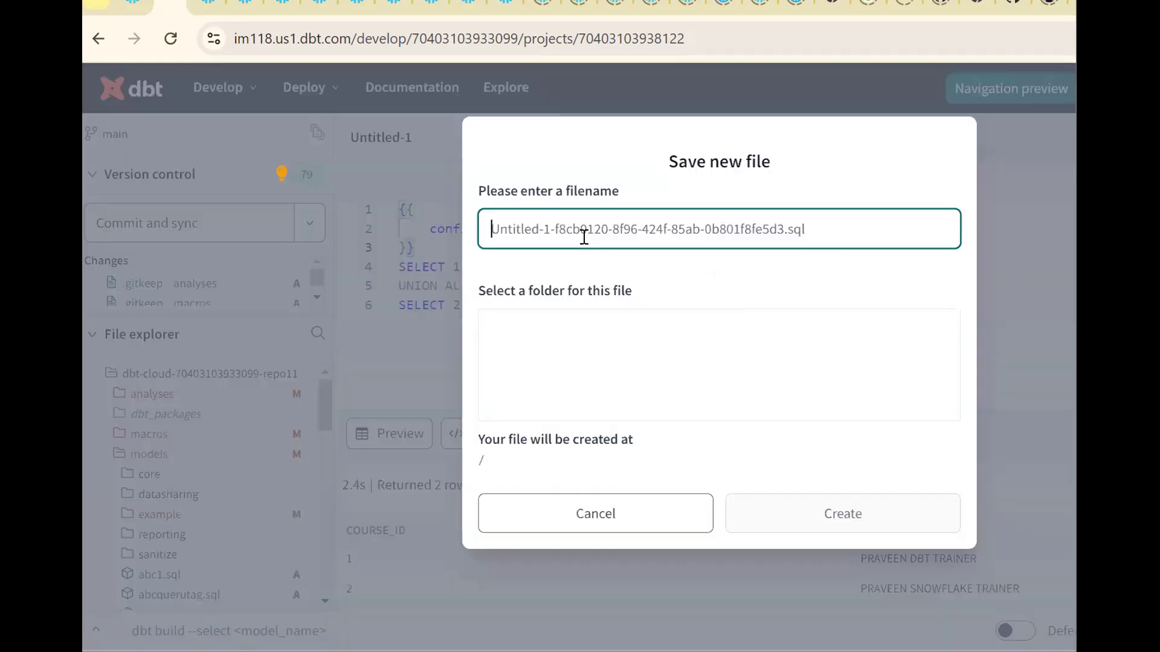
Step: Save the model as sample_view.sql in the models folder
left_click(532, 404)
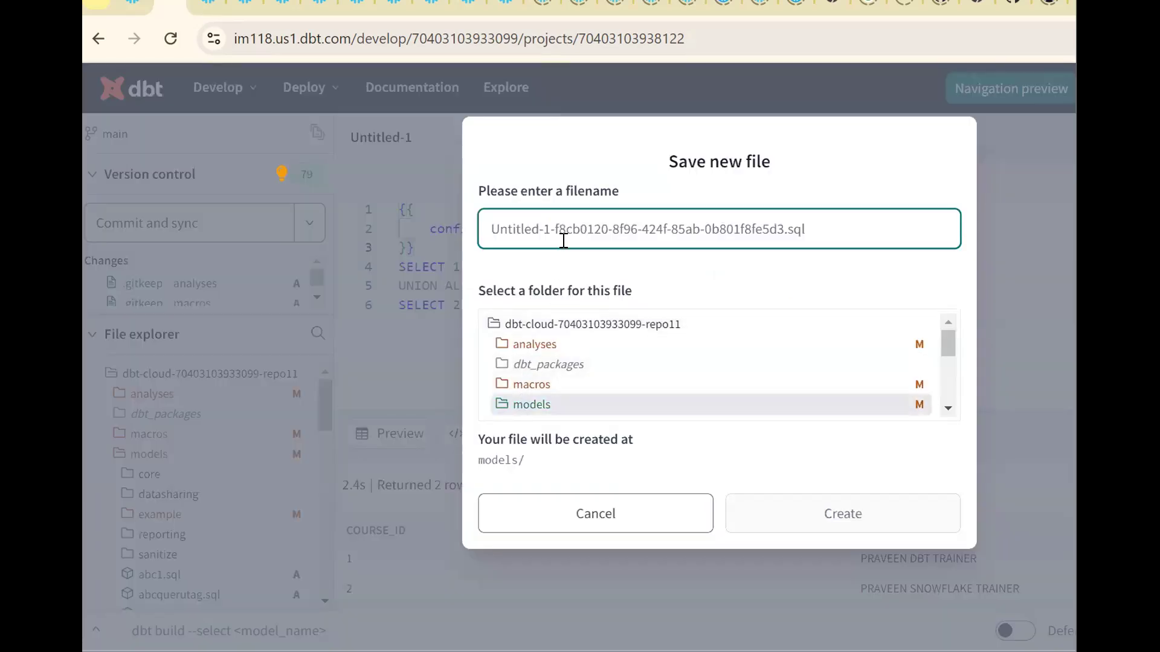
type("sample_view.")
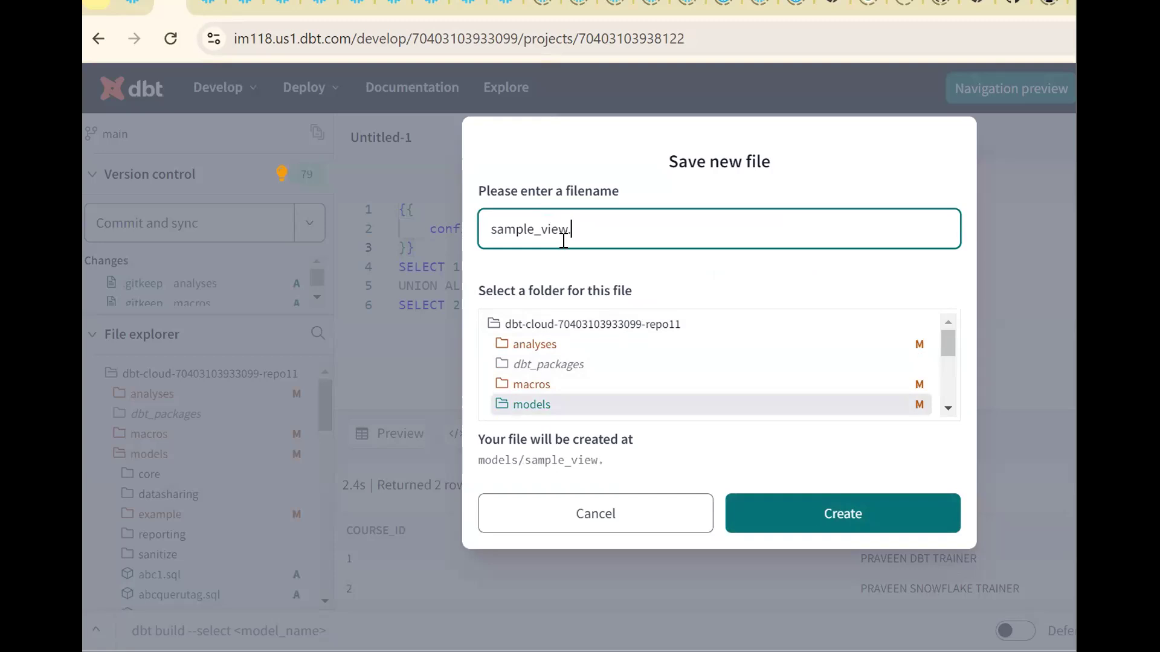
type("sql")
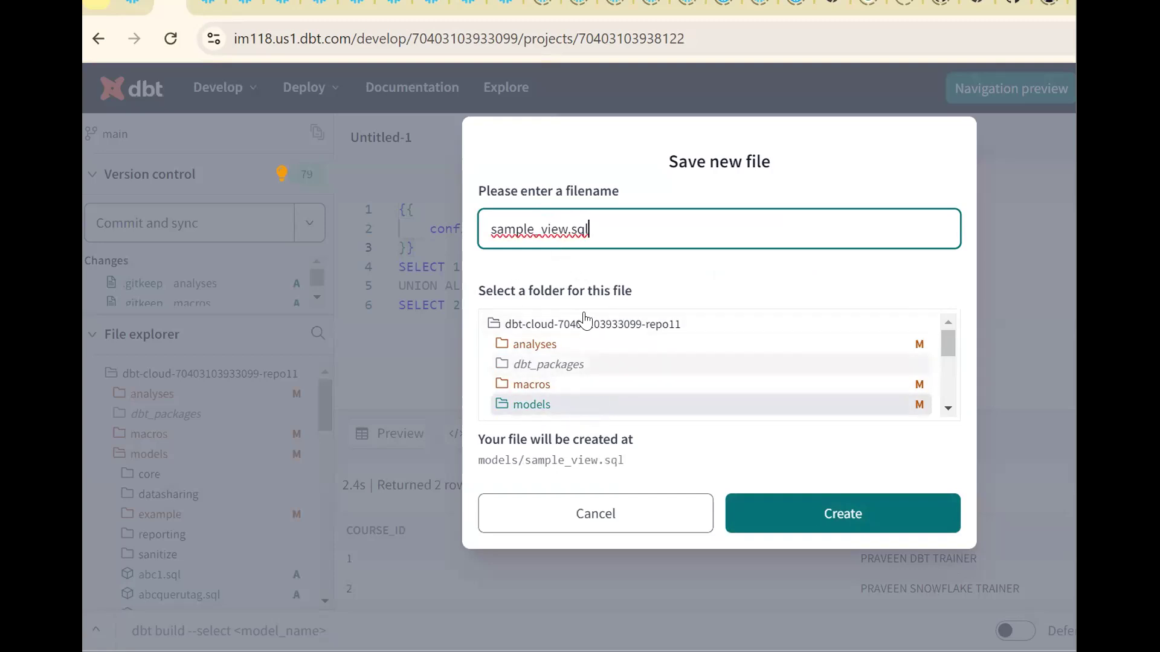
left_click(842, 514)
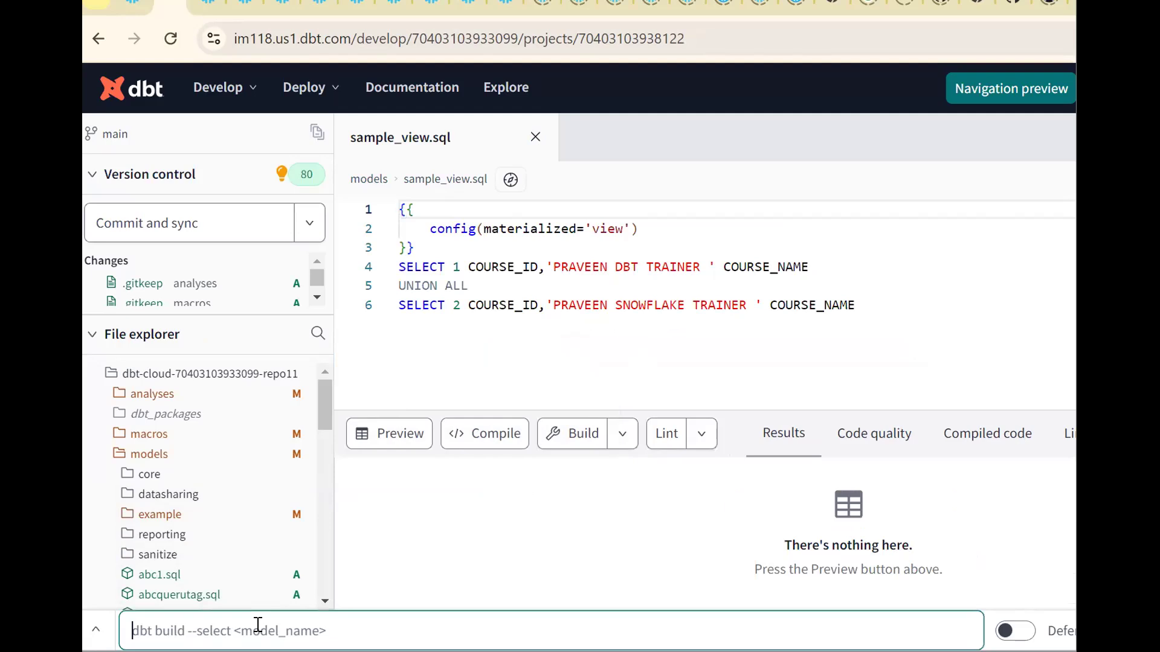
Step: Execute dbt run -m sample_view from the command bar
type("dbt run")
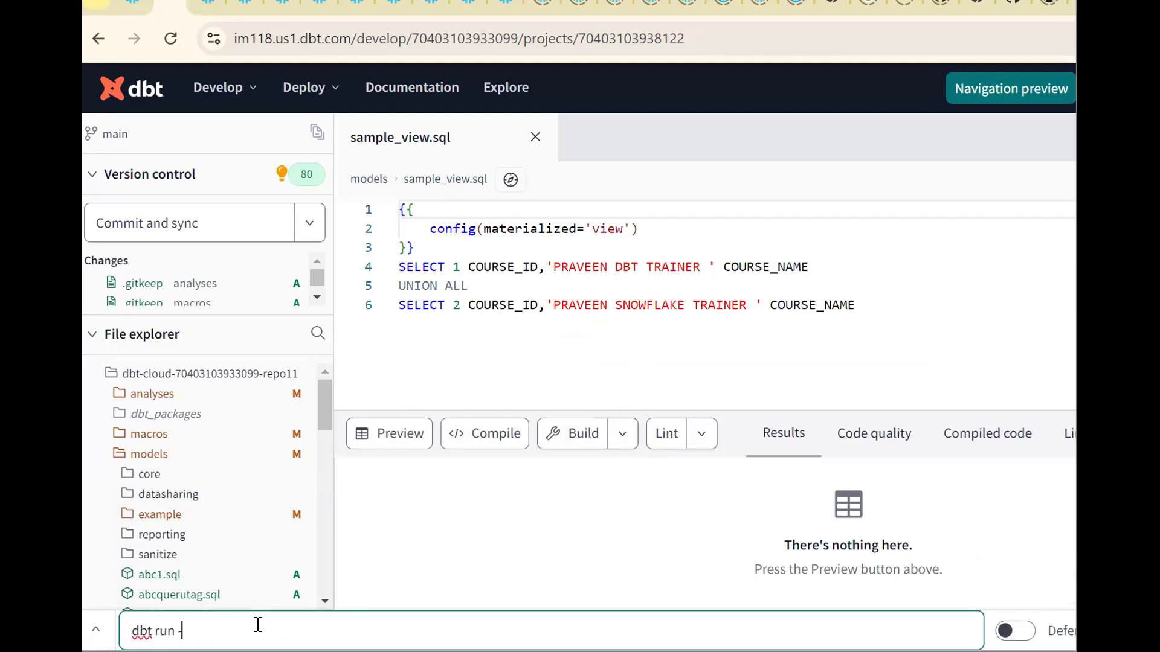
type("-m sam")
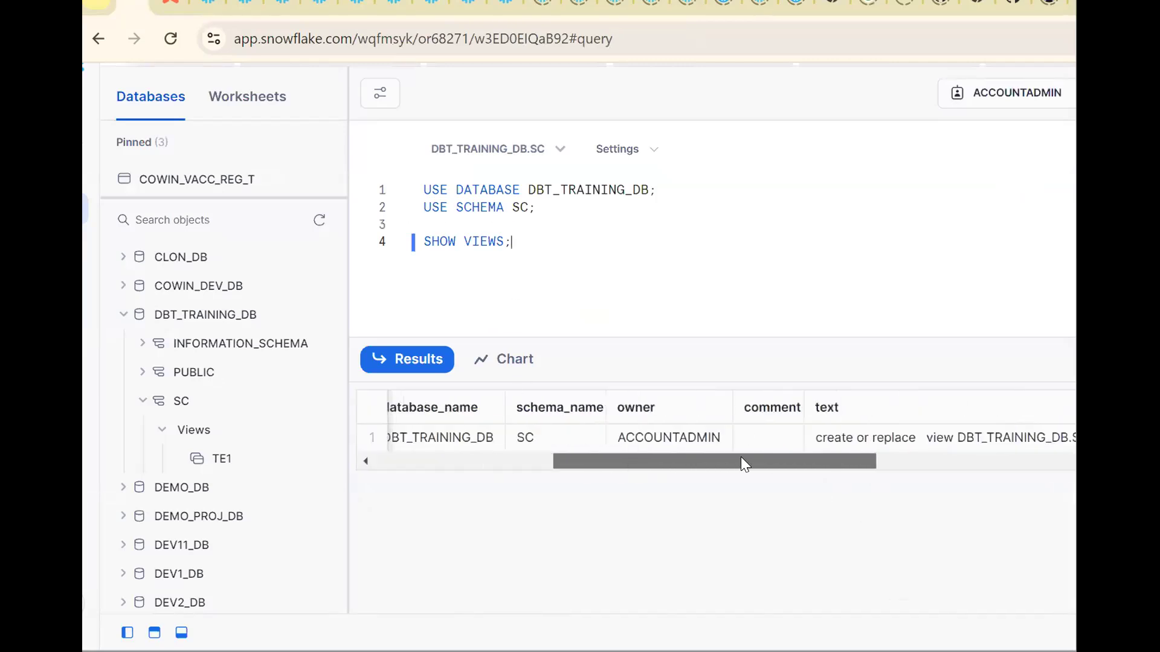
Step: Scroll SHOW VIEWS results to the is_secure column for sample_view
scroll("right", 3)
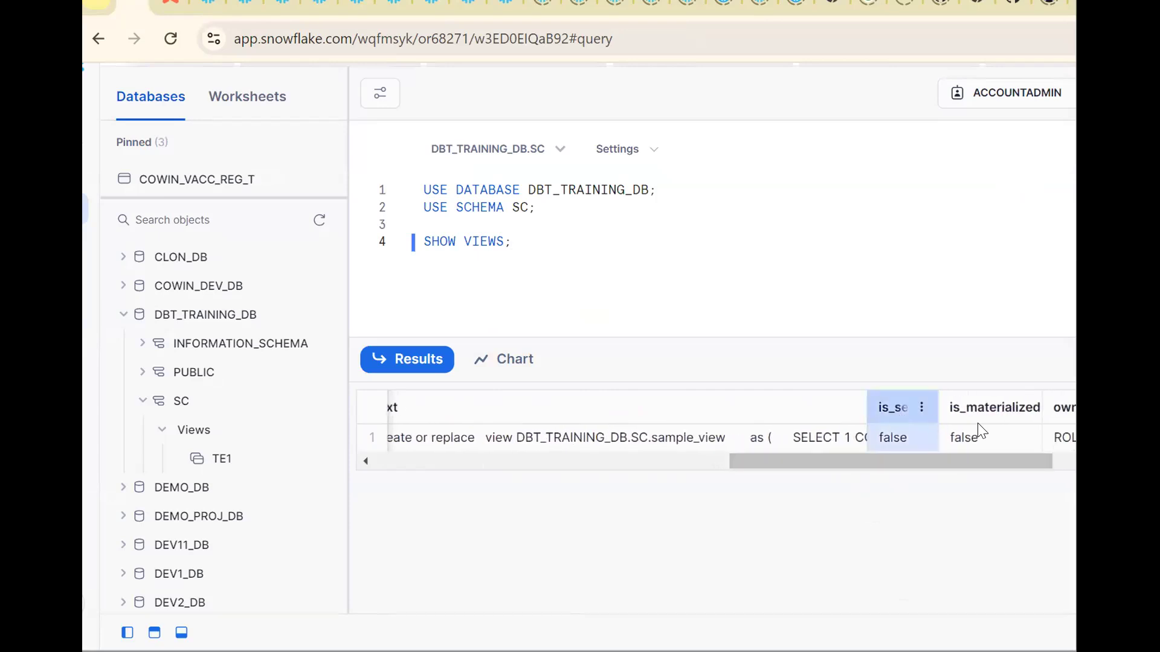
left_click(989, 438)
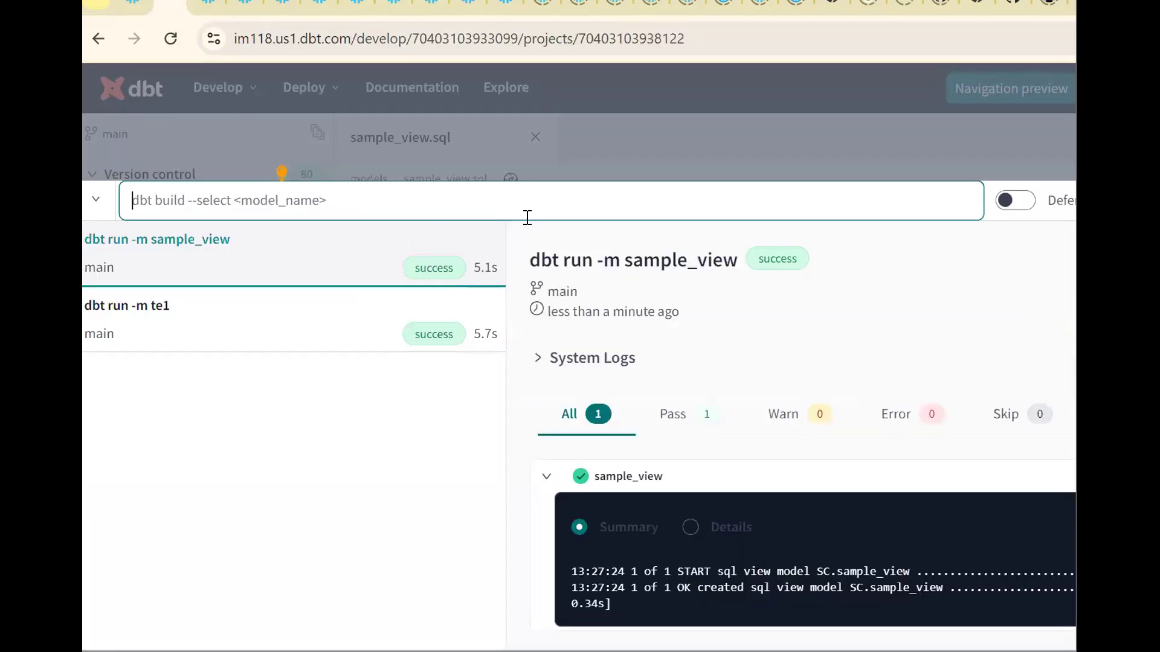
Step: Add secure=true on a new line after materialized='view', in the config call
left_click(582, 434)
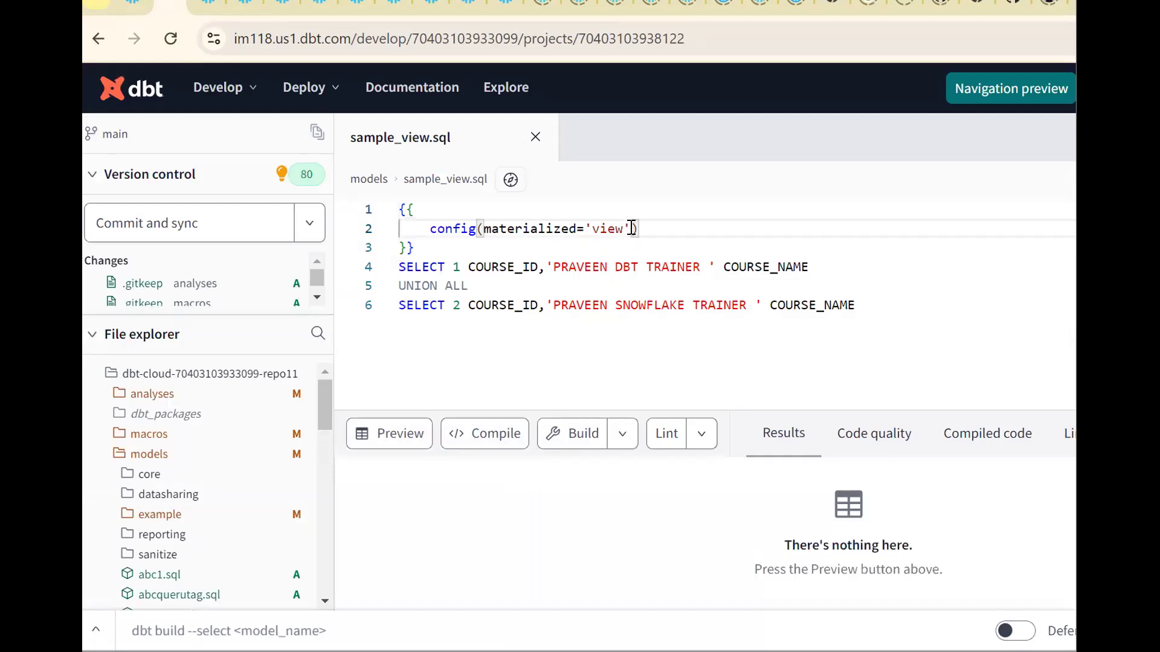
key("Enter")
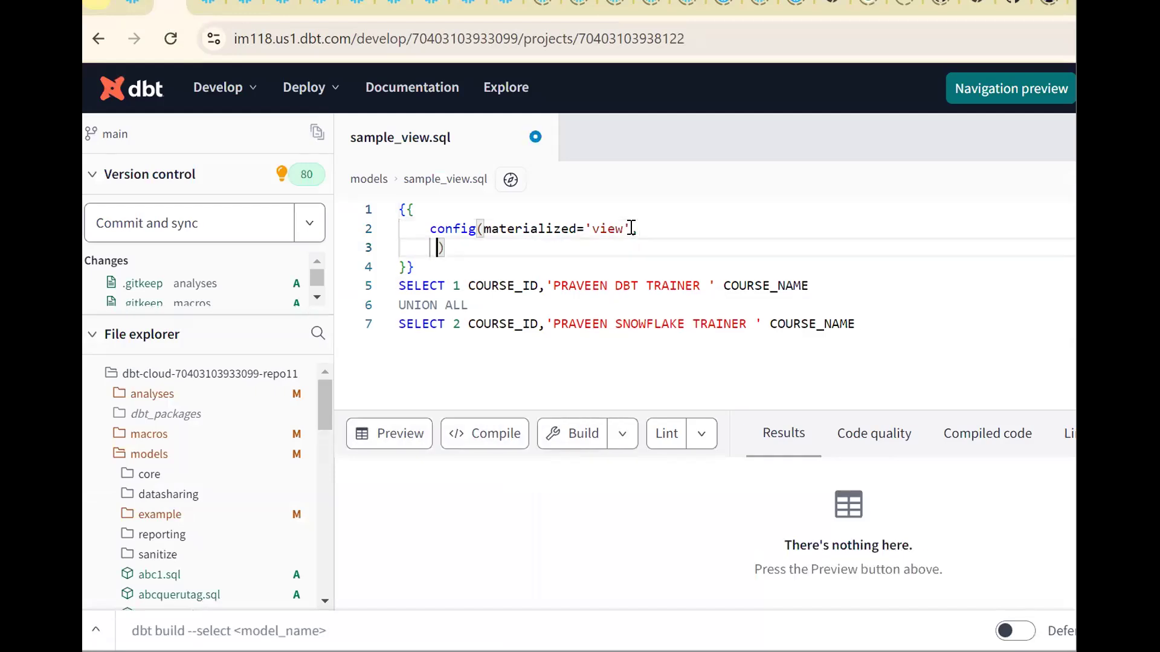
type("sec")
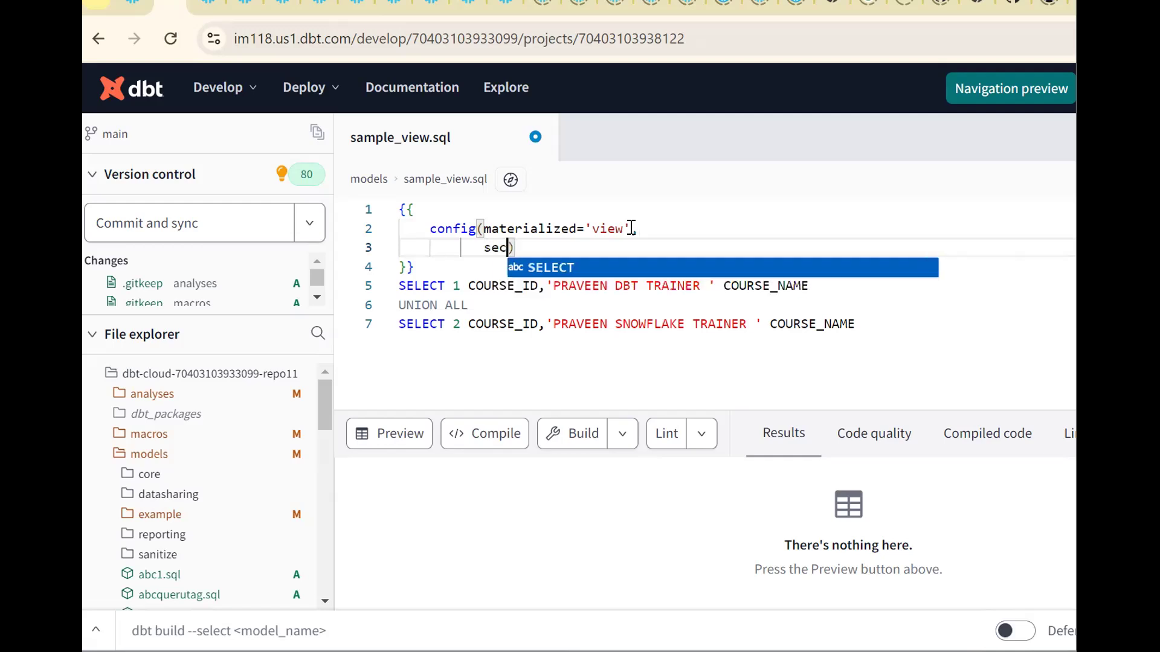
type("ure=t")
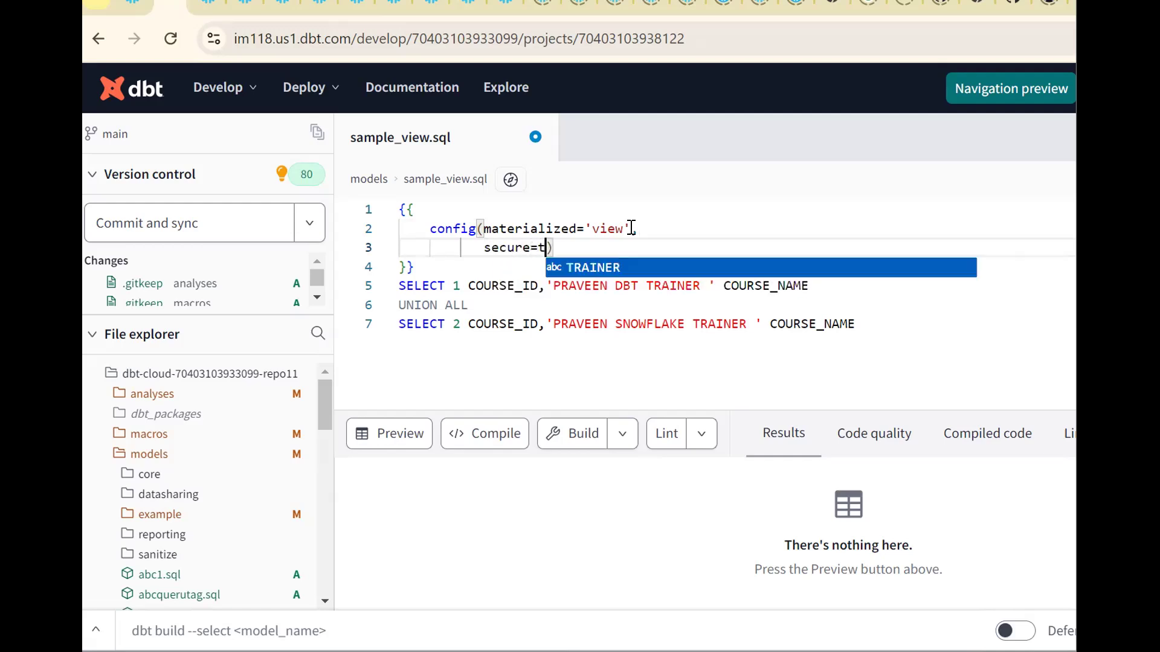
type("rue")
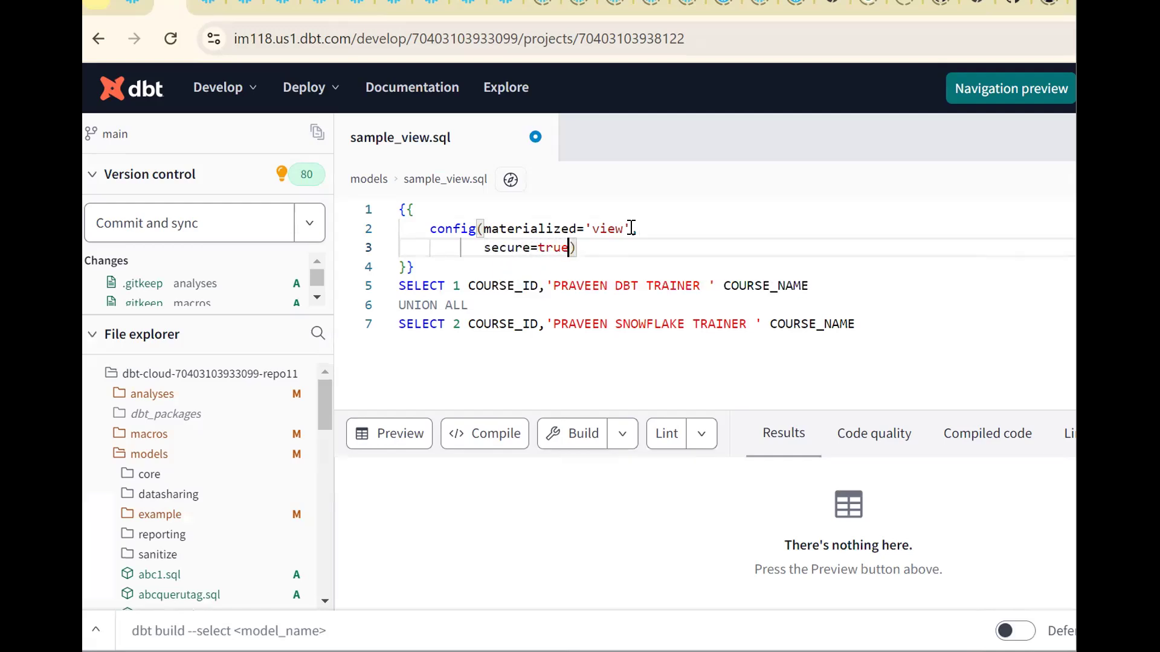
type(",")
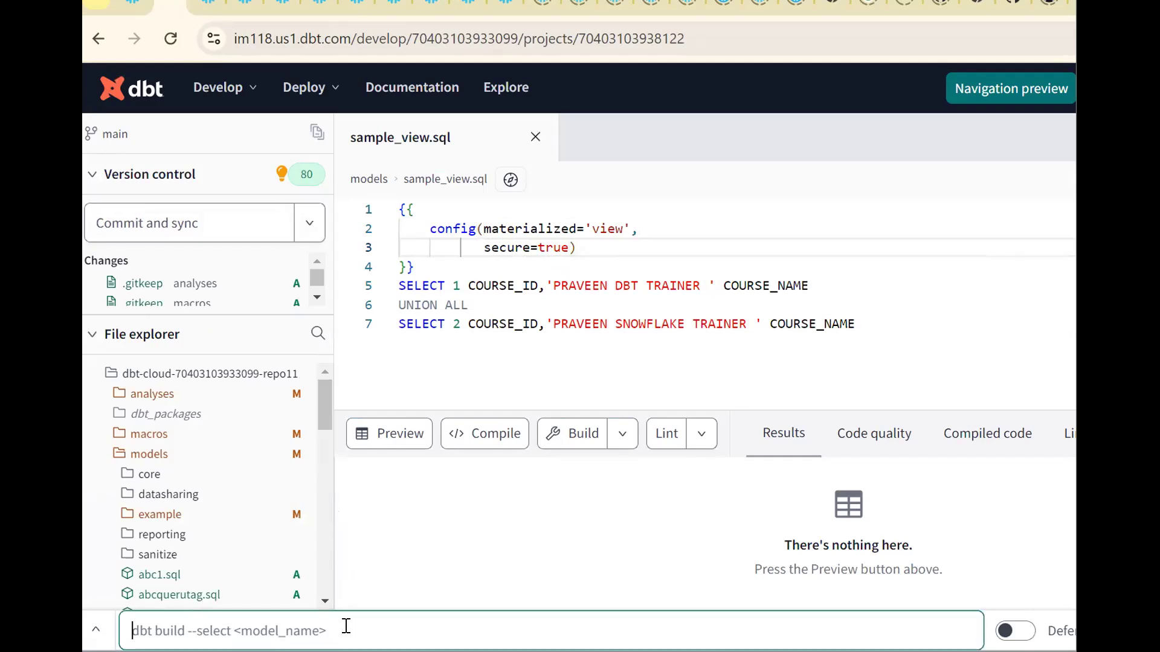
Step: Execute dbt run -m sample_view again to rebuild the view as secure
type("dbt")
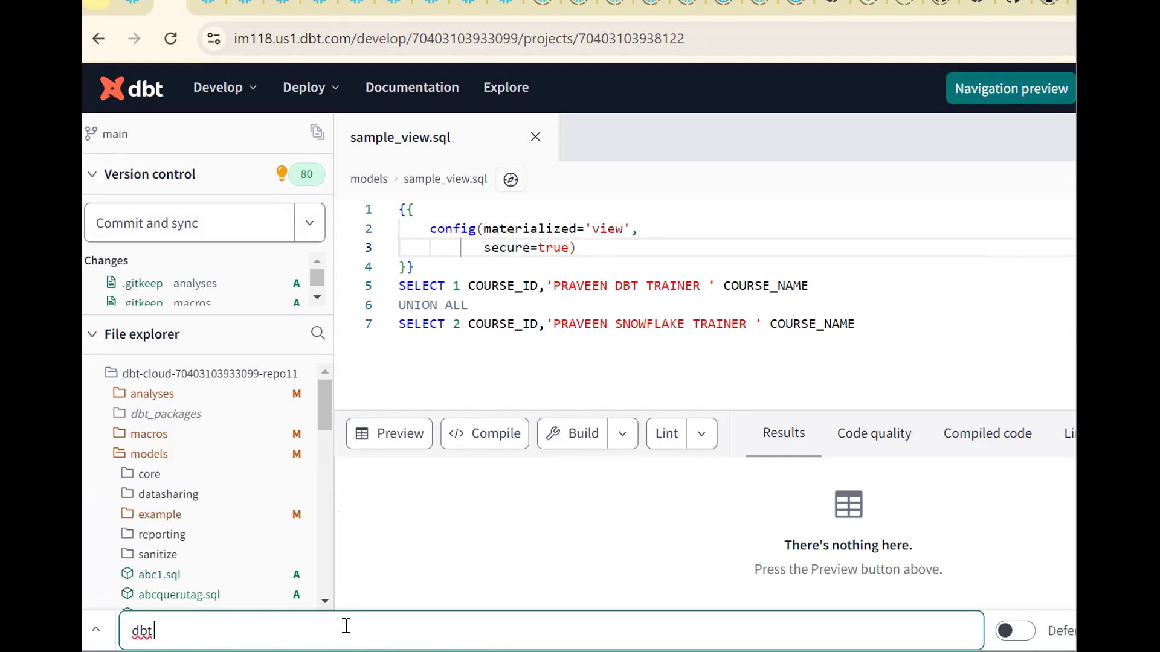
type("run -m")
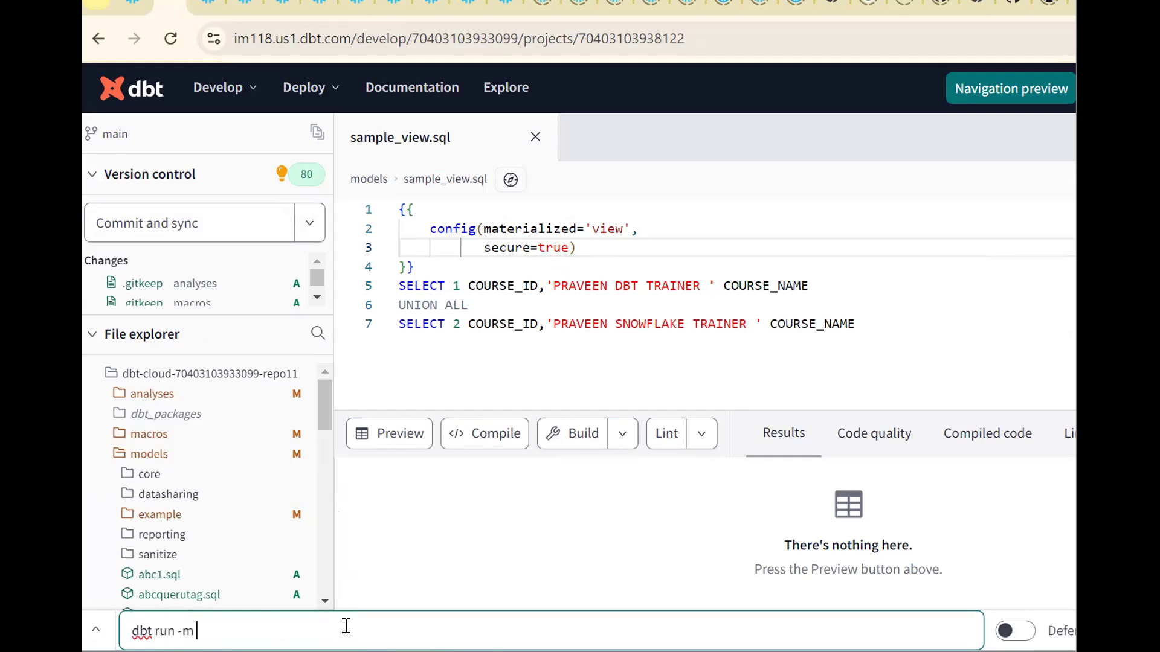
type("sample_")
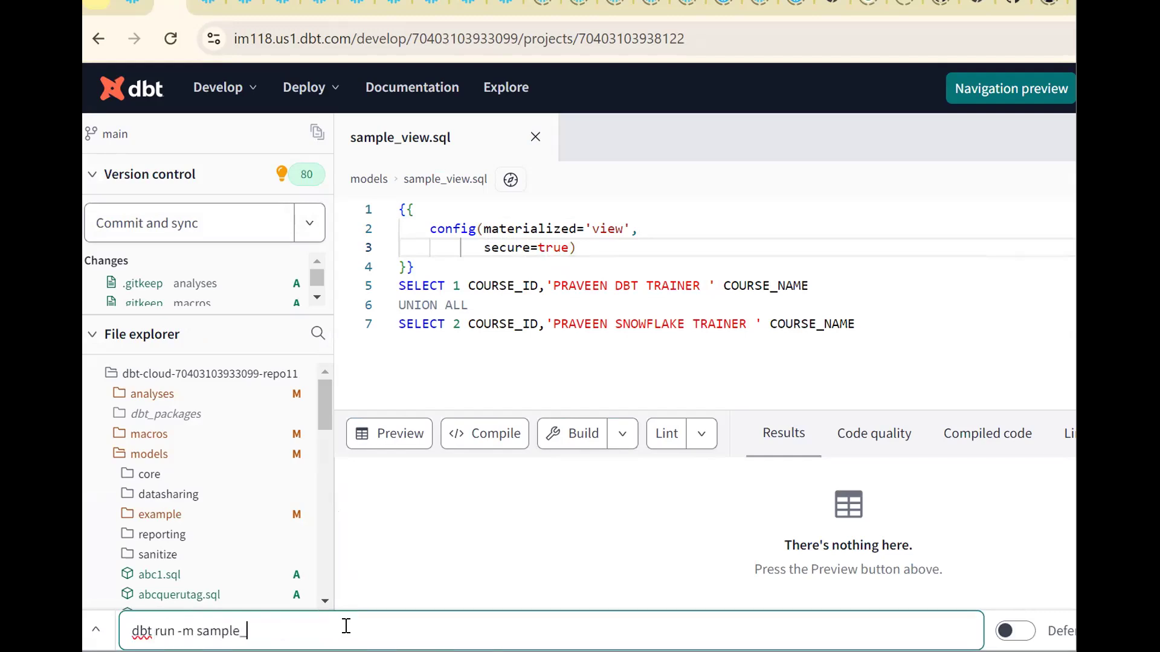
type("view")
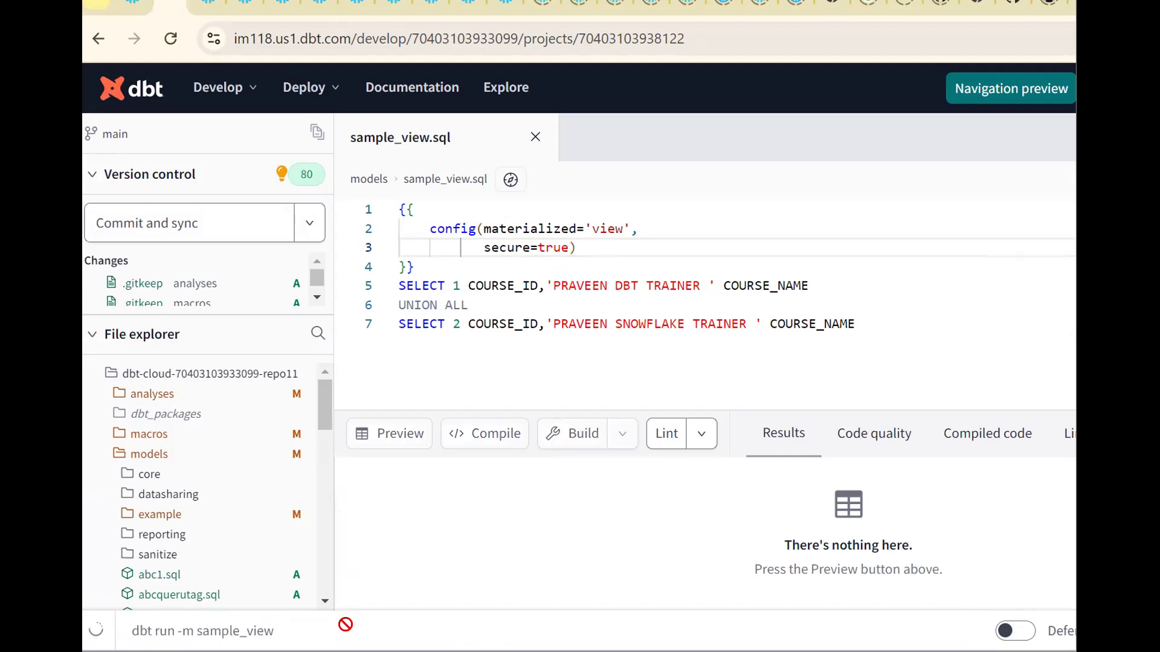
left_click(202, 630)
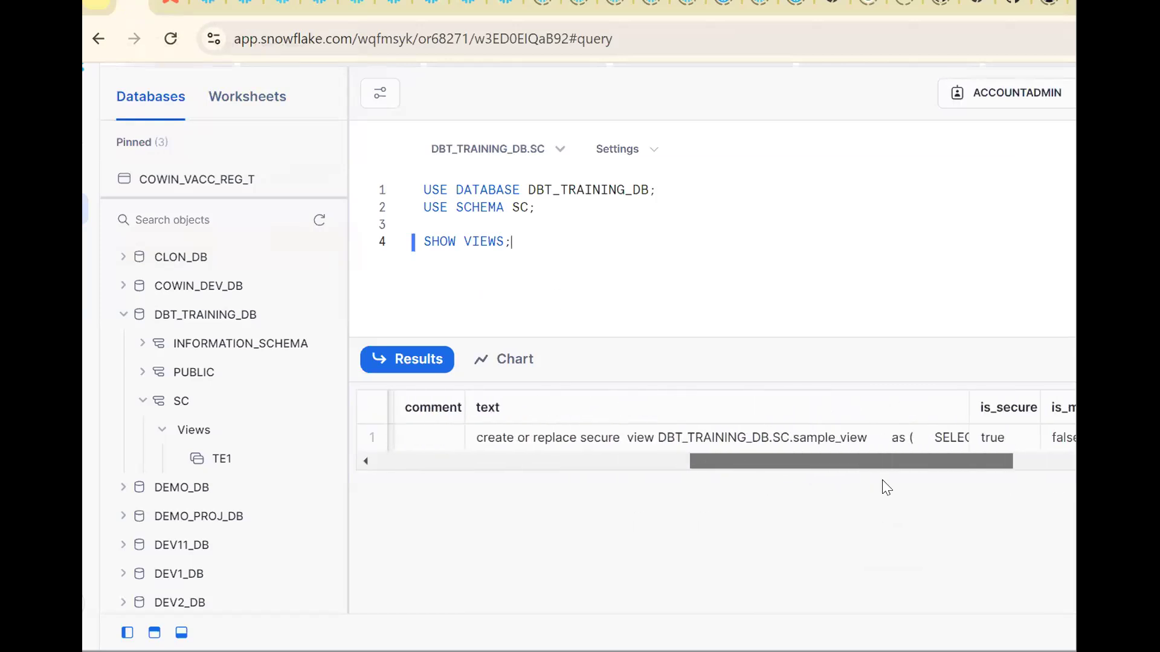
Step: Scroll SHOW VIEWS results right to see is_secure true for sample_view
scroll("right", 3)
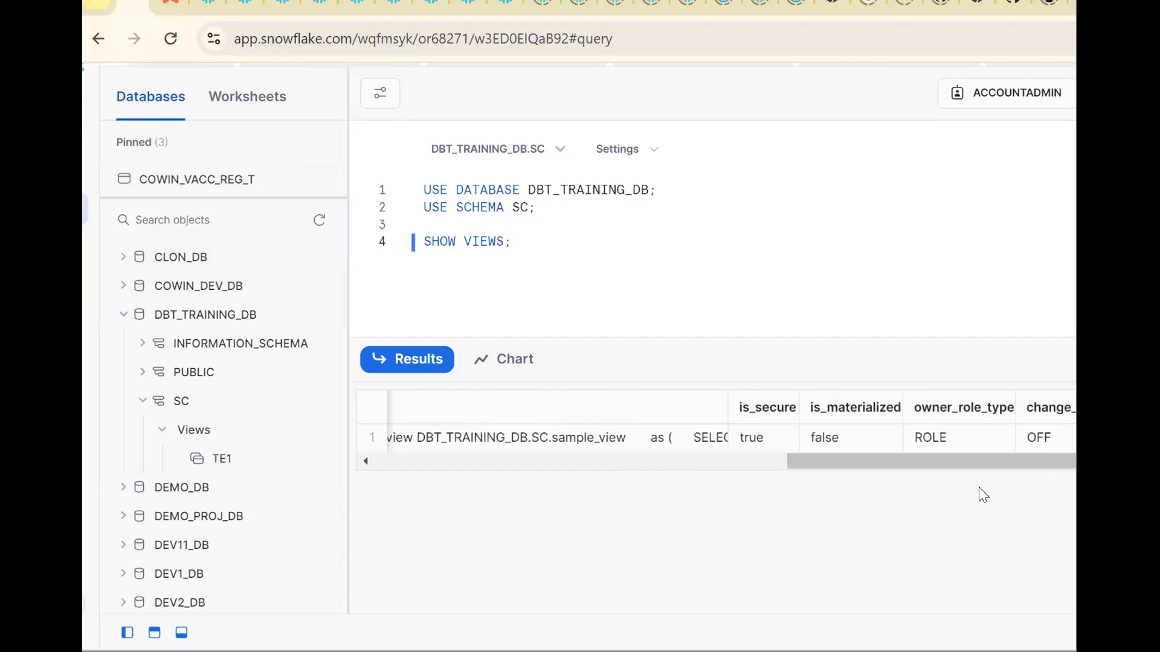
mouse_move(788, 461)
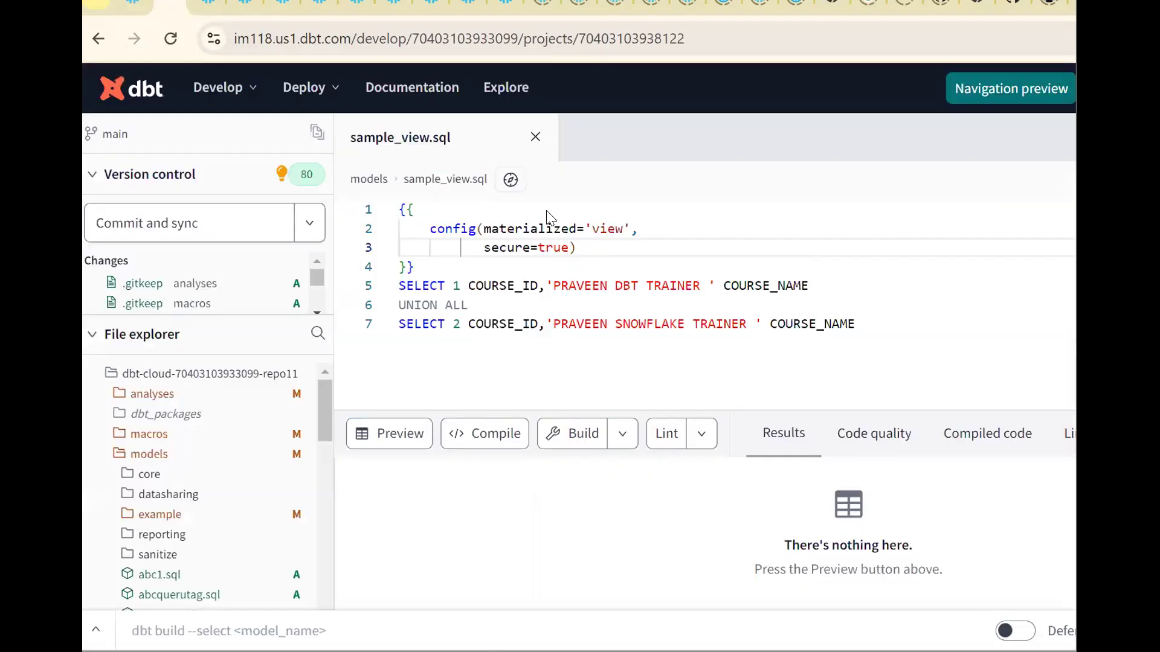
left_click(388, 434)
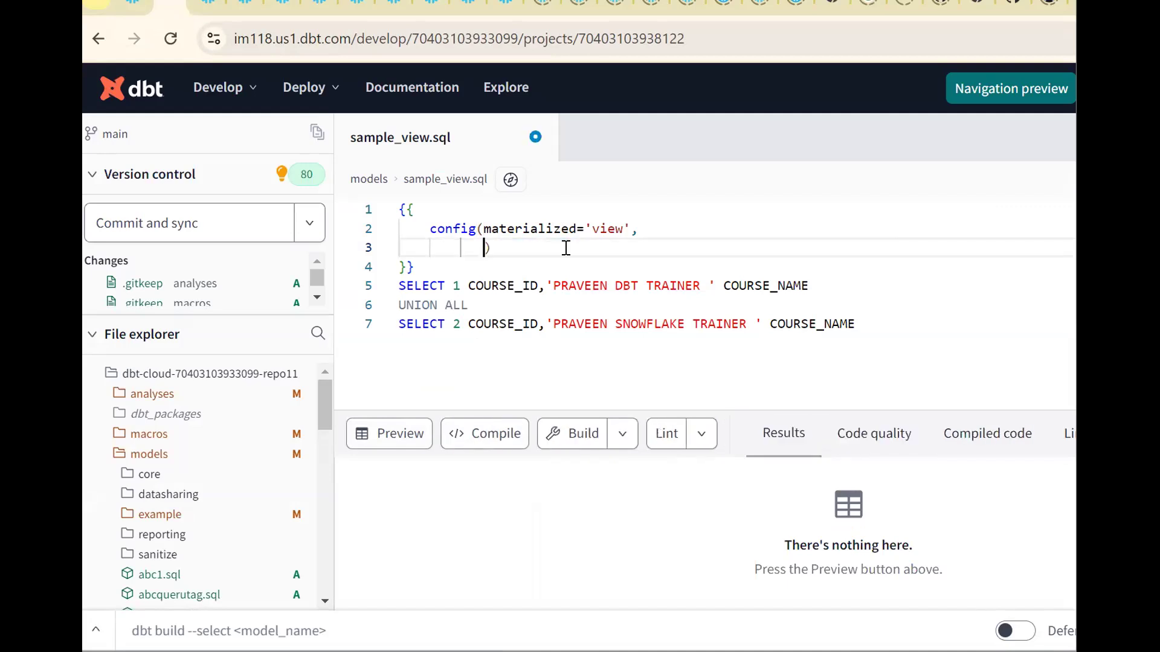
type("secure=true)")
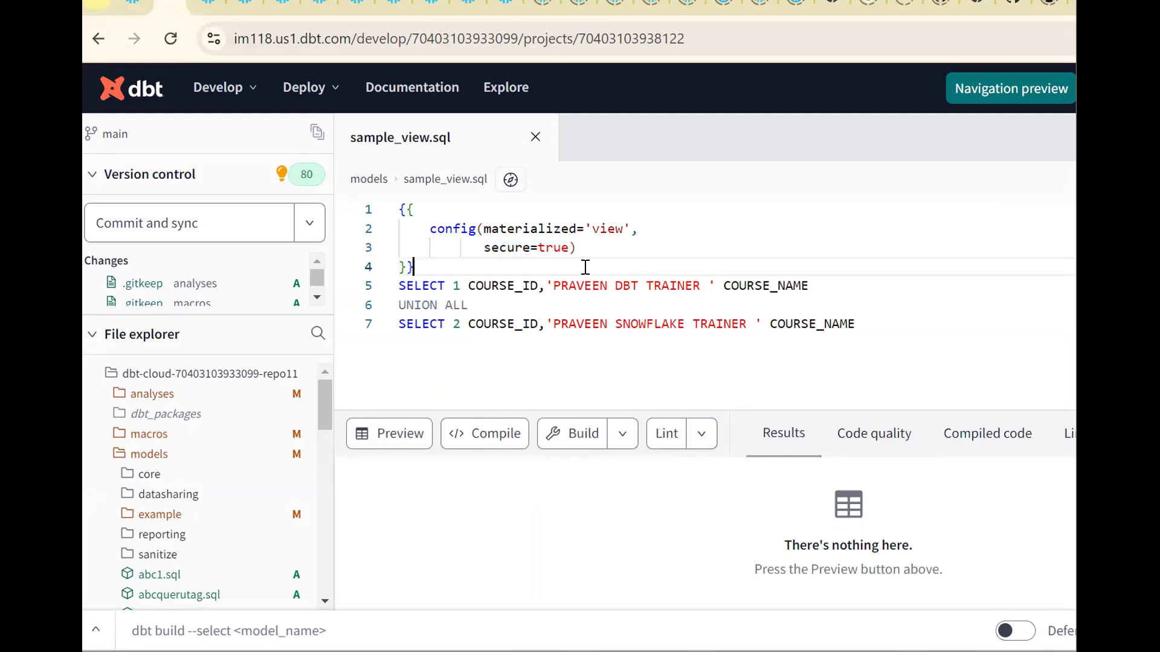